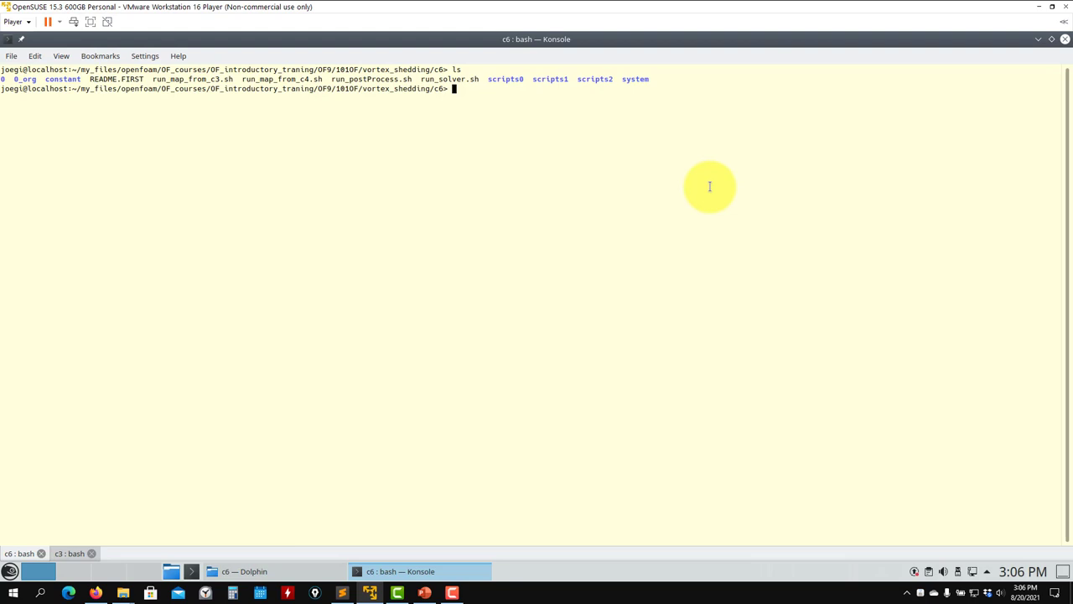
pyautogui.moveTo(520, 584)
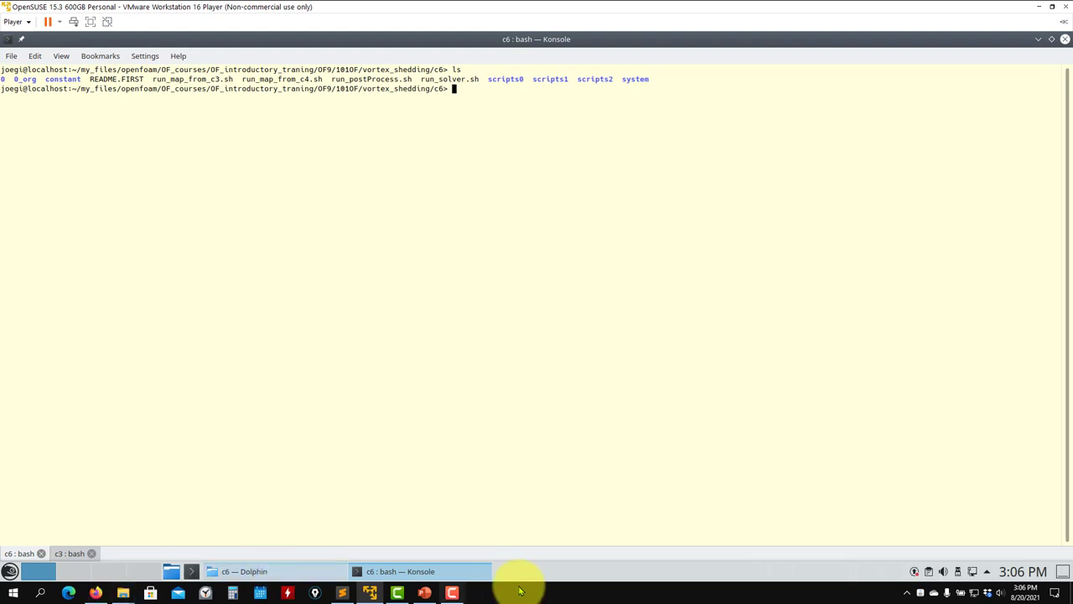
# - Bring up PowerPoint and find slide 235 on mapping a coarse-mesh solution to a finer mesh
pyautogui.click(424, 594)
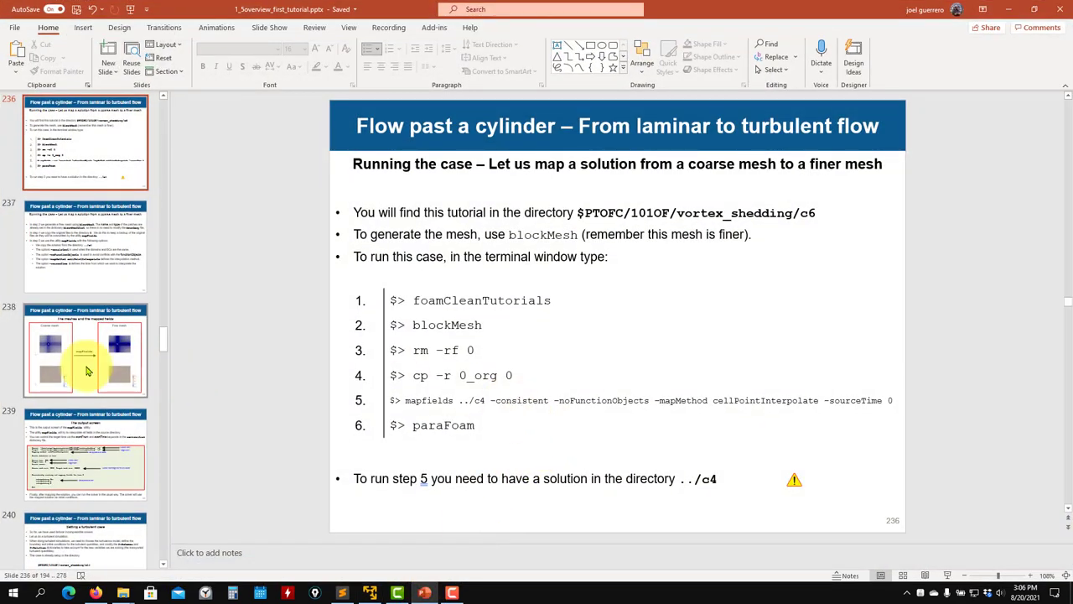
pyautogui.scroll(3)
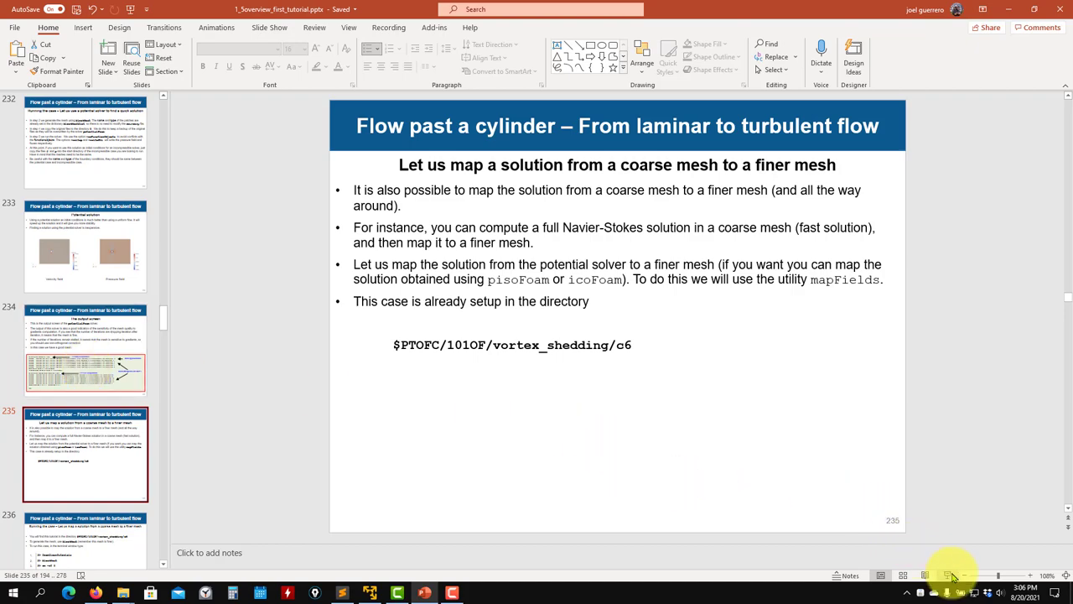
pyautogui.scroll(-3)
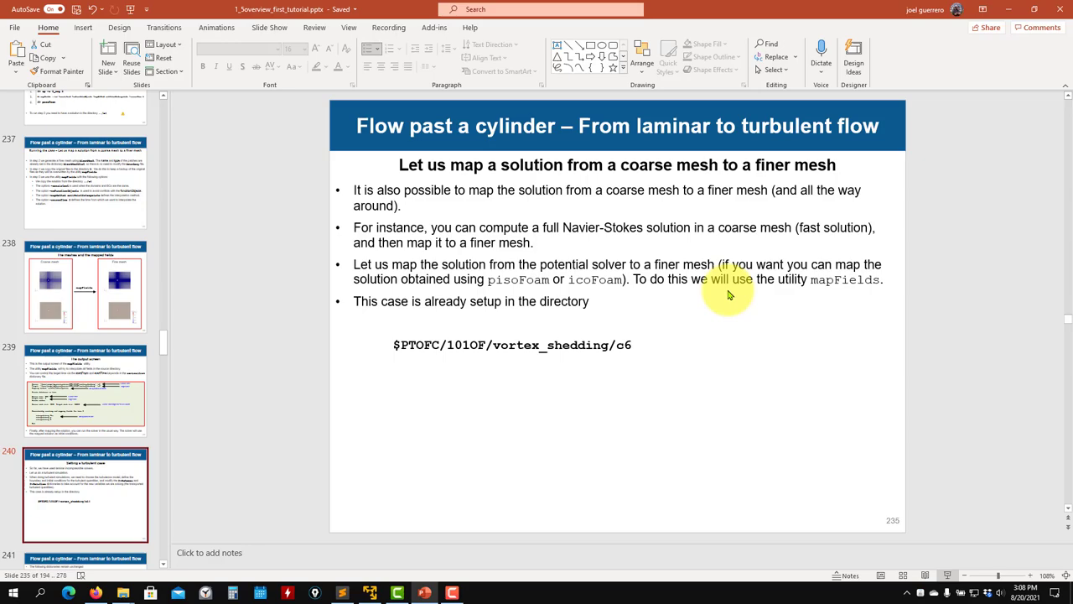
# - Open the c6 run_map_from_c3.sh and run_map_from_c4.sh scripts in Kate from Dolphin
pyautogui.click(400, 571)
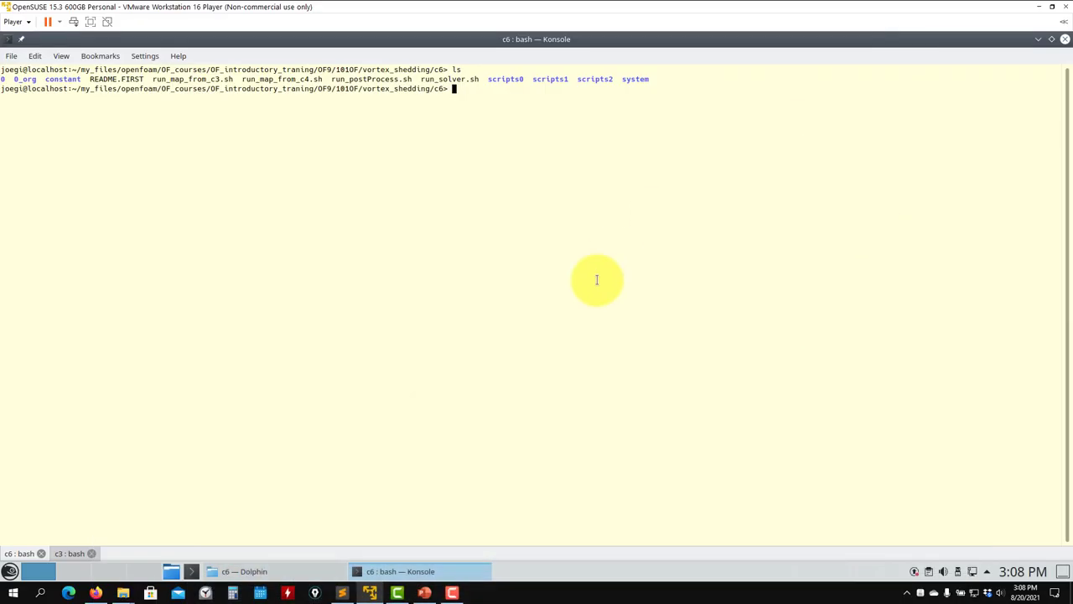
pyautogui.click(244, 570)
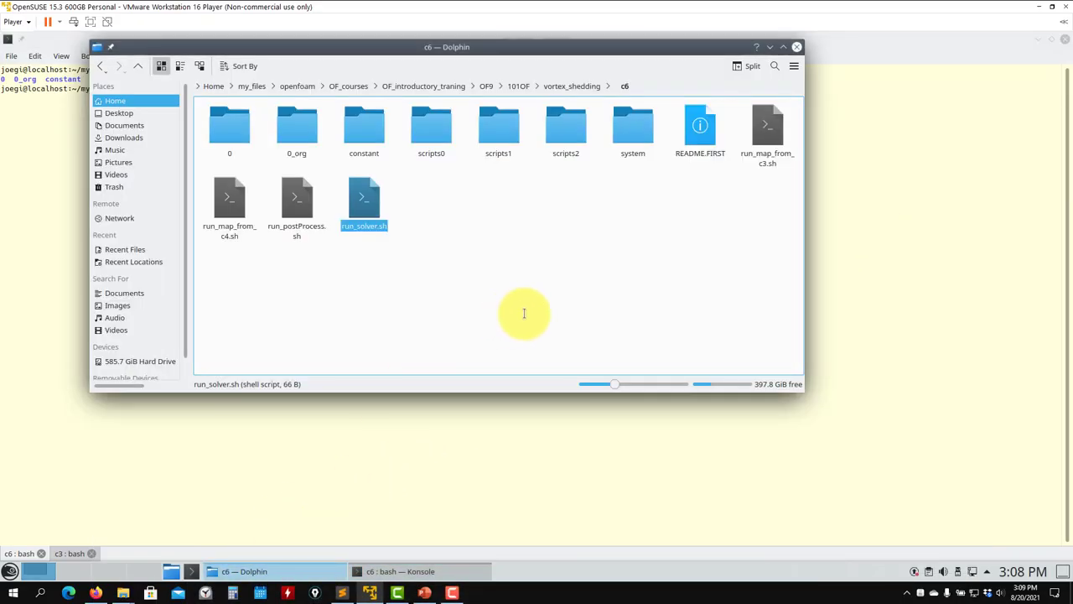
pyautogui.moveTo(473, 222)
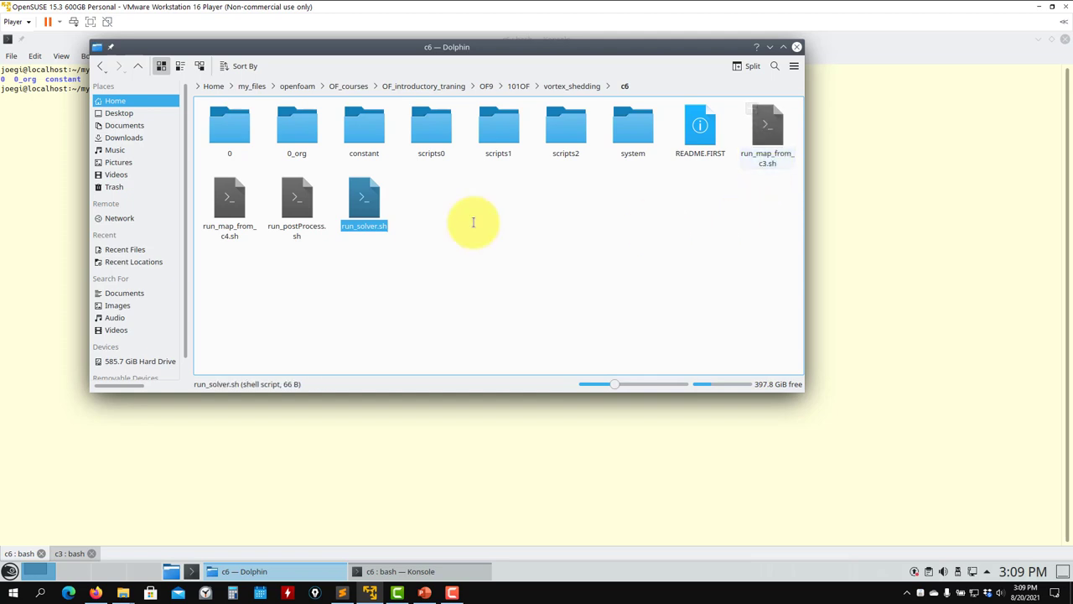
pyautogui.click(766, 125)
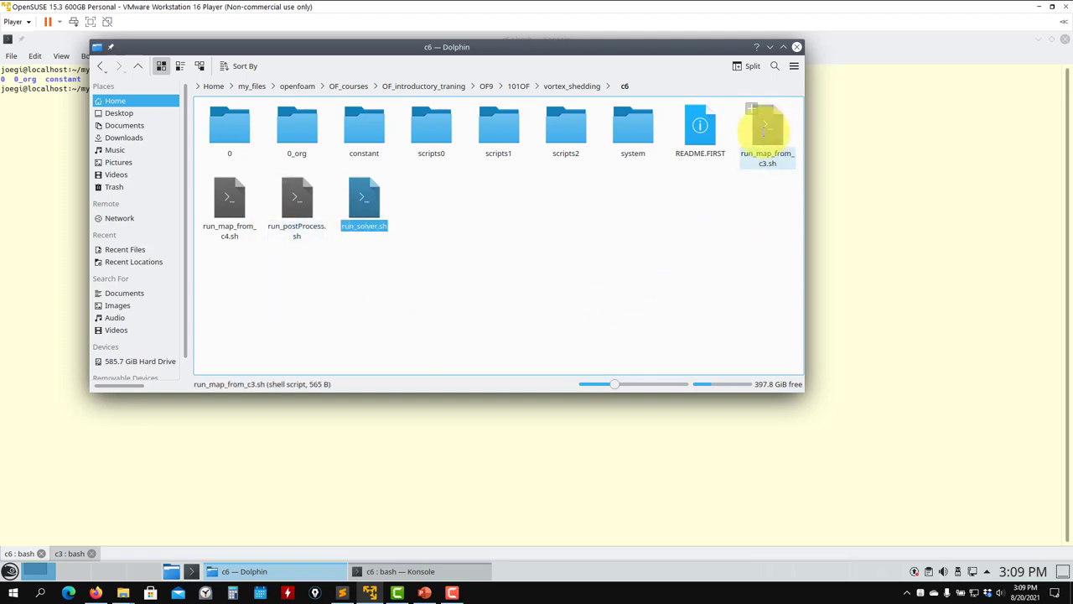
pyautogui.rightClick(764, 130)
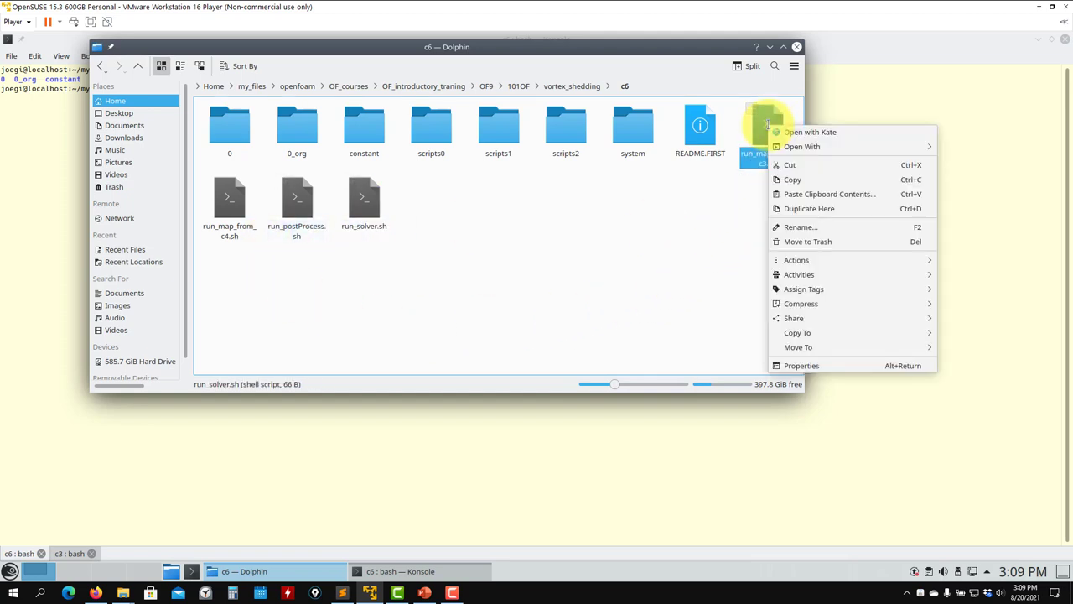
pyautogui.click(810, 132)
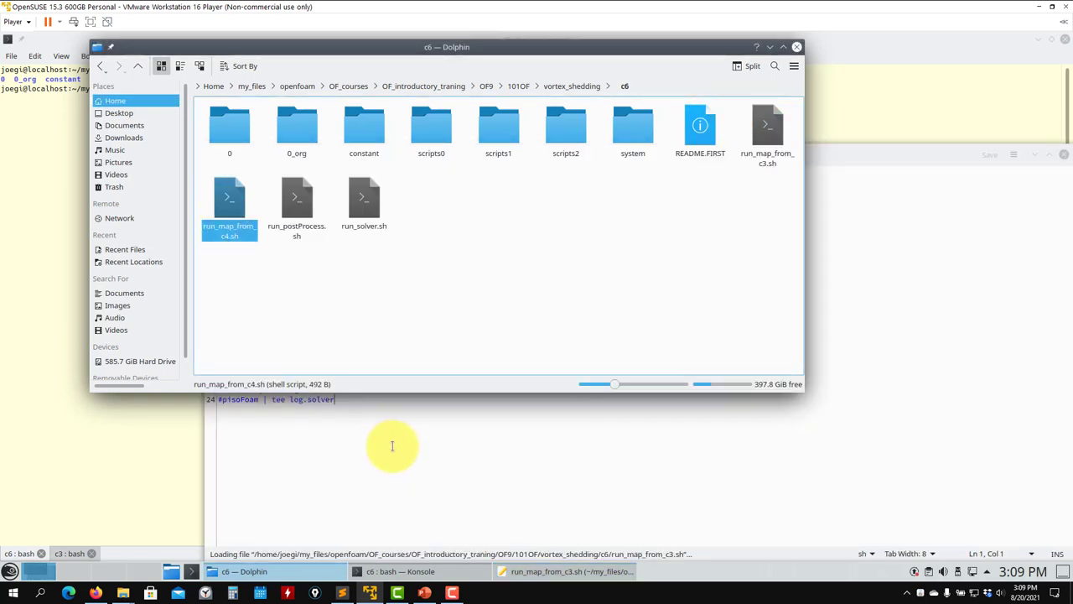
pyautogui.click(363, 201)
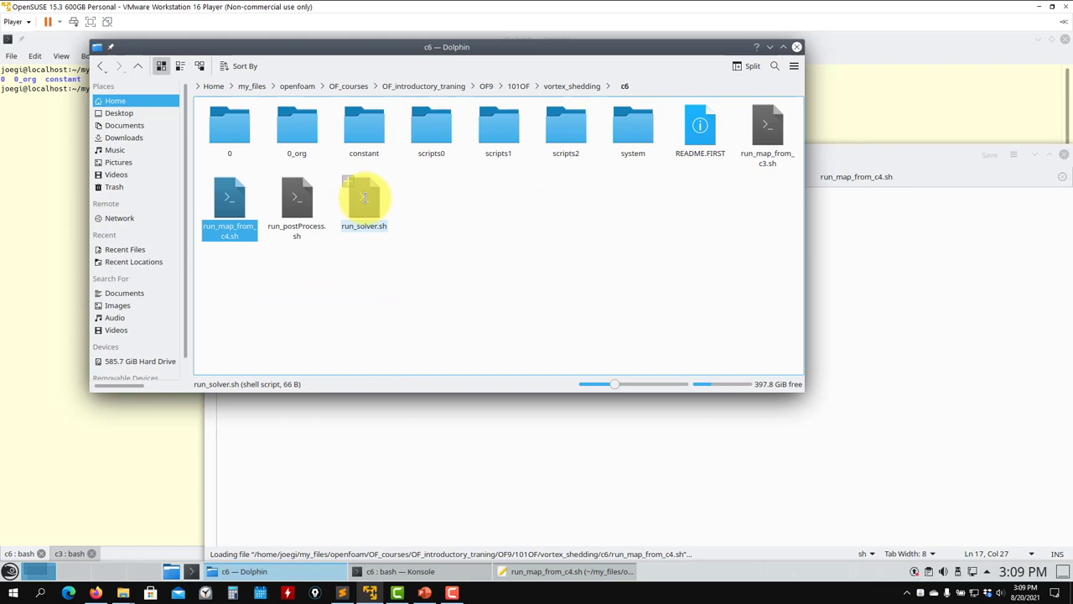
# - Open run_solver.sh, comment out icoFoam in favour of pisoFoam, and save it
pyautogui.doubleClick(364, 197)
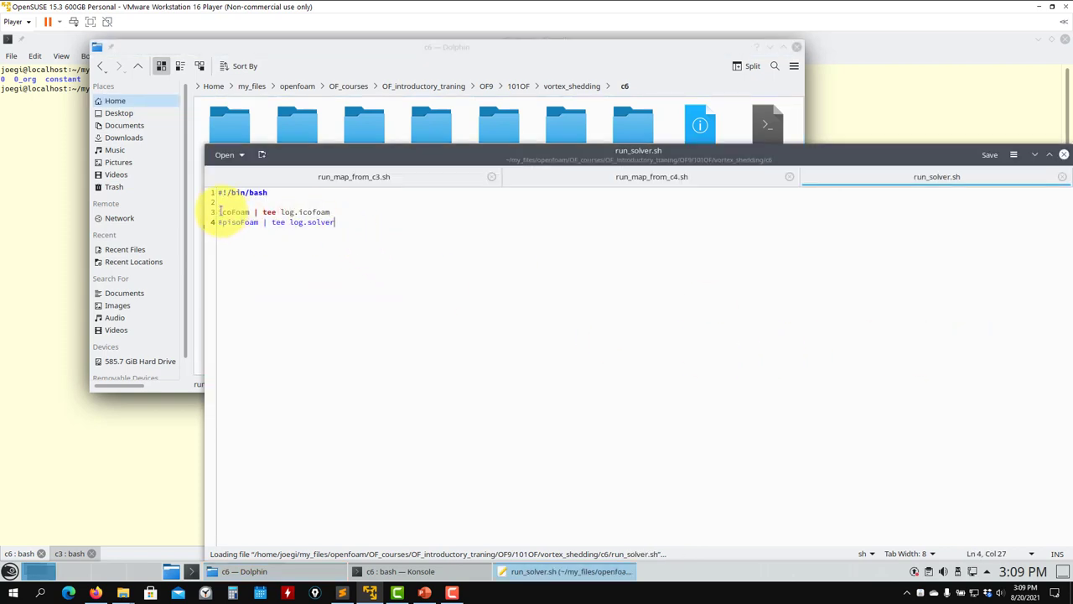
pyautogui.click(235, 240)
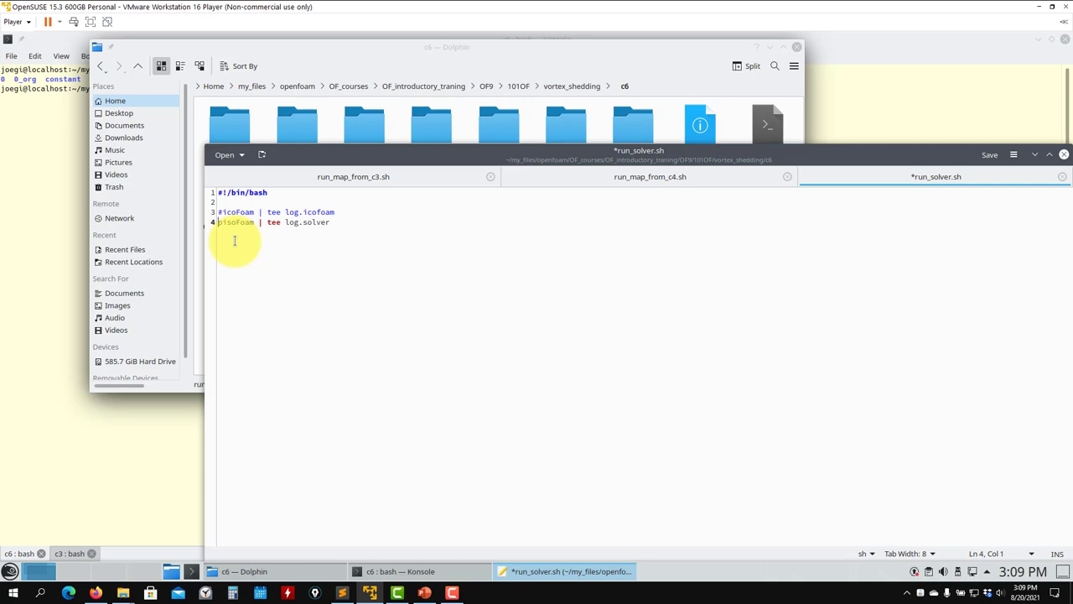
pyautogui.press('ctrl+s')
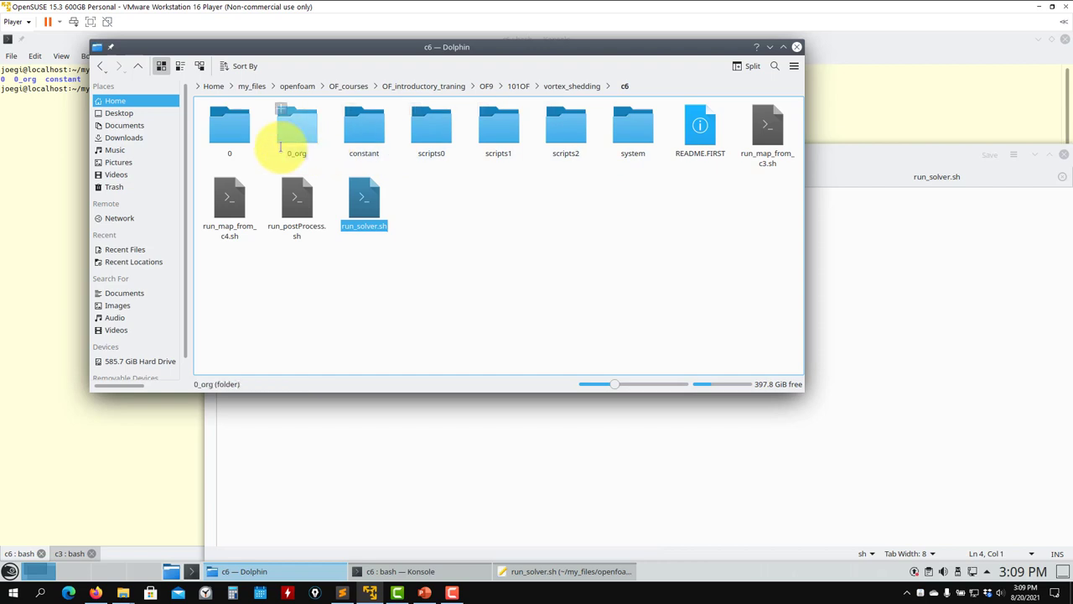
# - Inspect 0_org, trash the c6 case's 0 folder, and browse the system folder
pyautogui.doubleClick(296, 126)
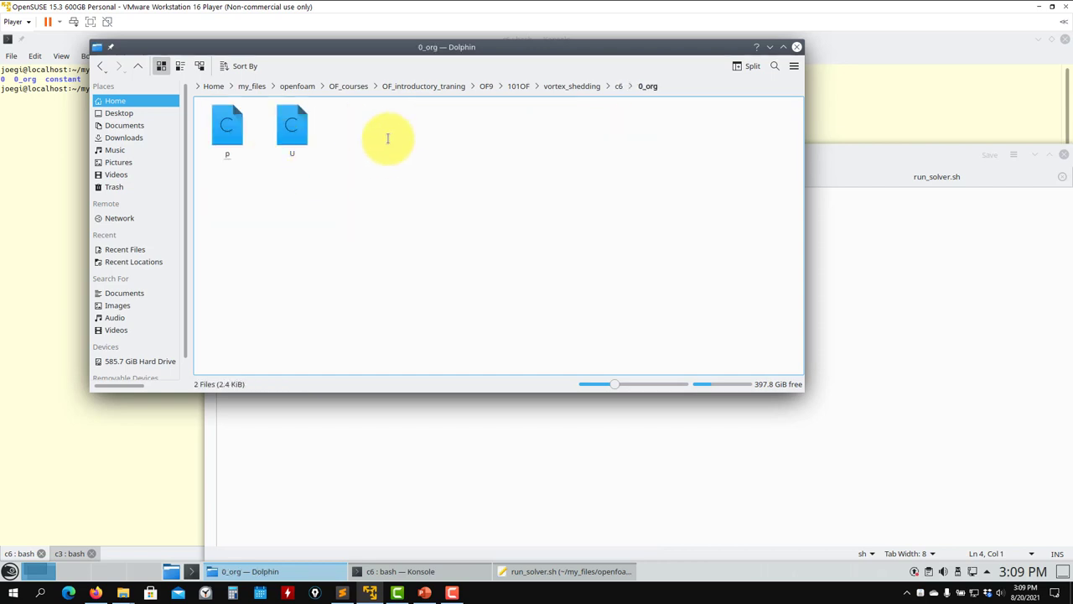
pyautogui.click(99, 66)
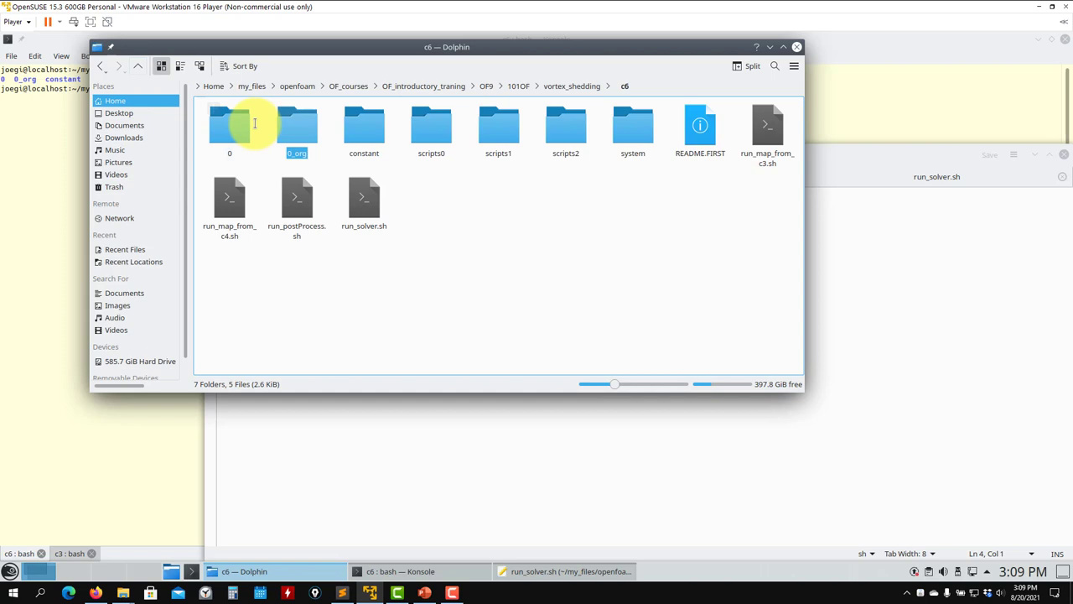
pyautogui.press('Delete')
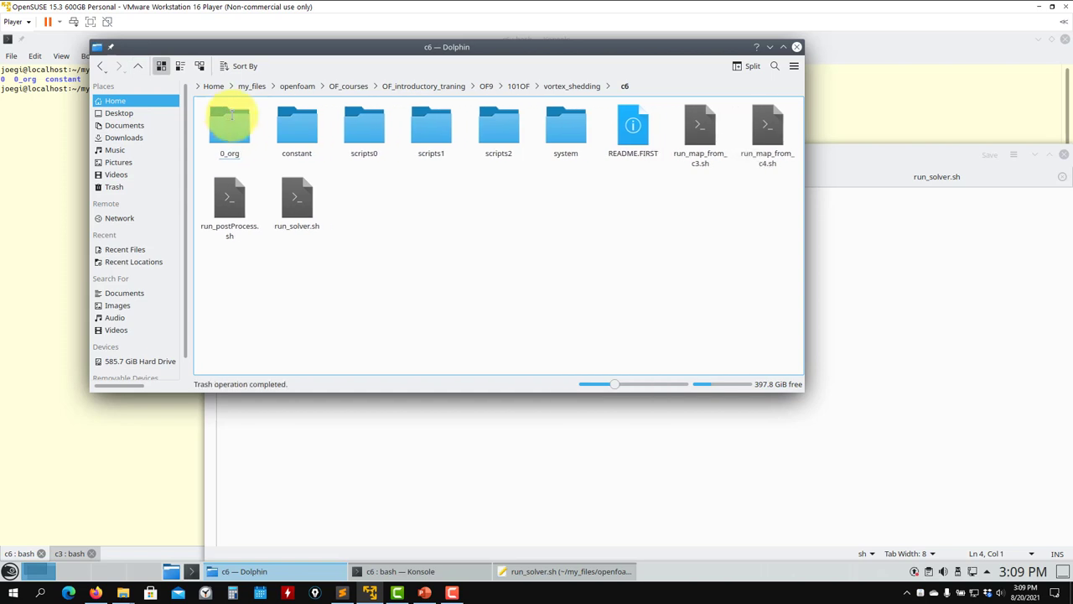
pyautogui.click(229, 126)
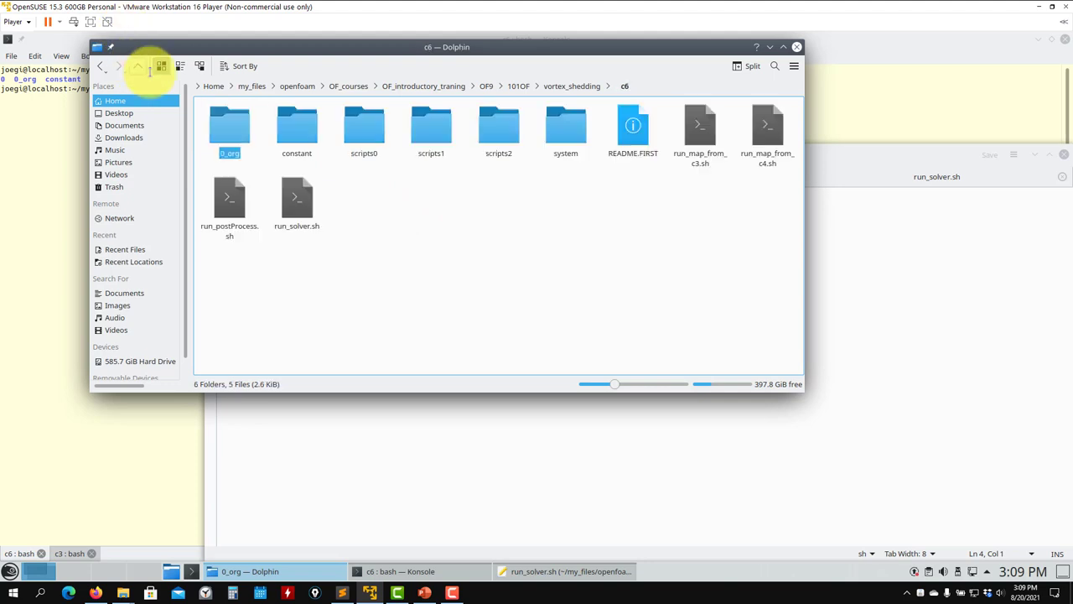
pyautogui.moveTo(566, 130)
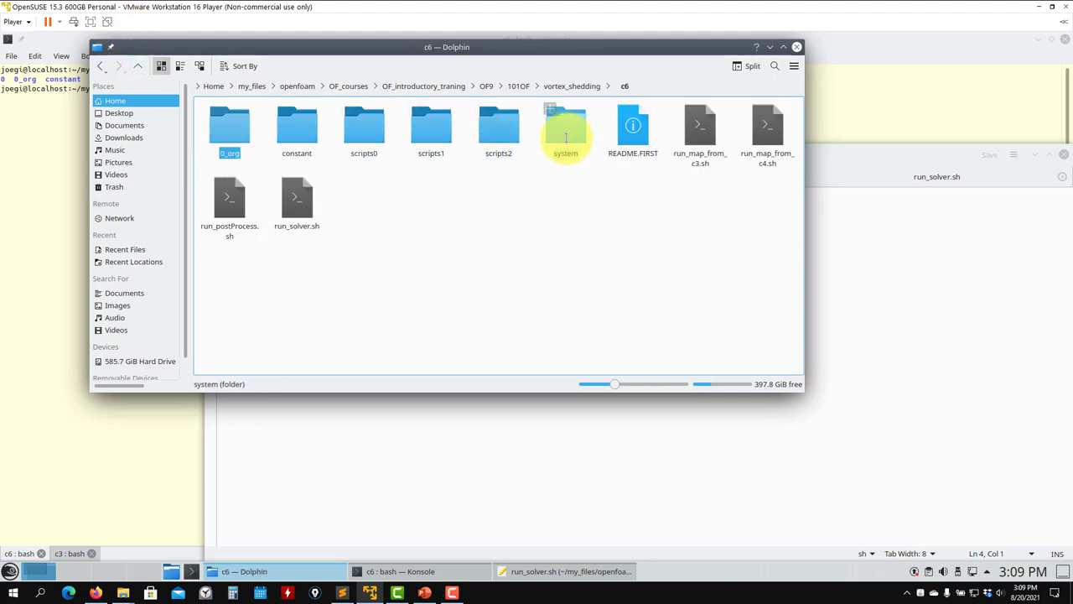
pyautogui.doubleClick(566, 125)
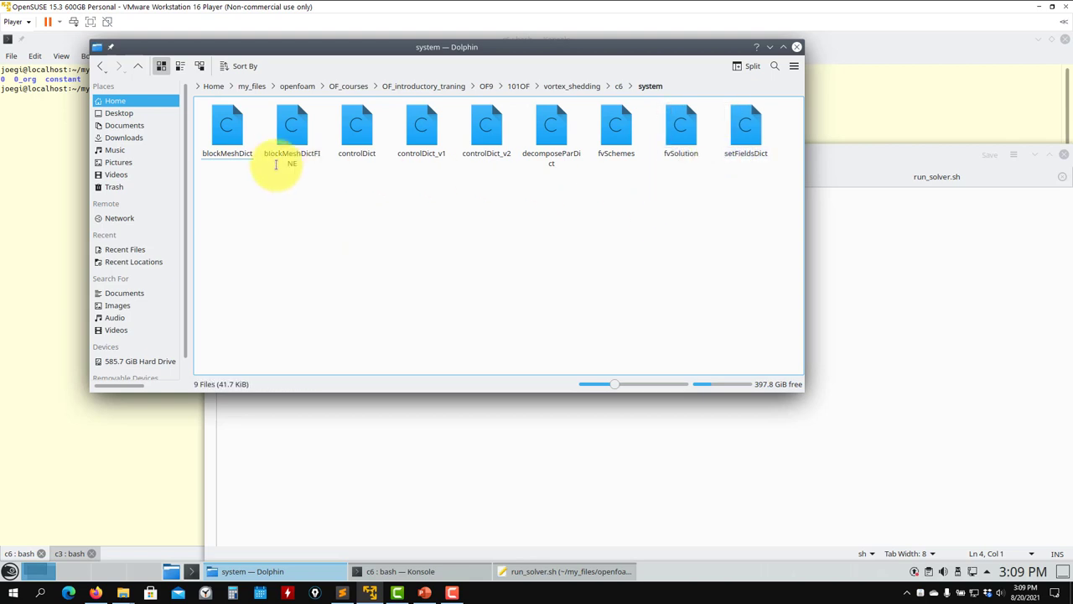
pyautogui.click(619, 86)
pyautogui.write('pisoFoam | tee log.solver')
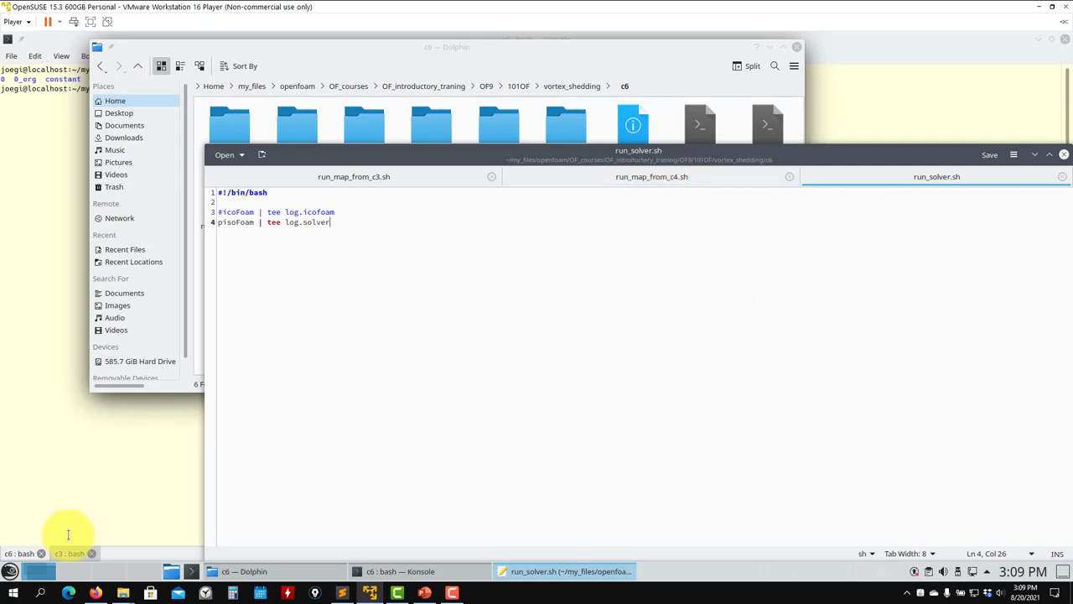
# - Run sh run_solver_potential.sh in the c4 terminal tab
pyautogui.click(400, 571)
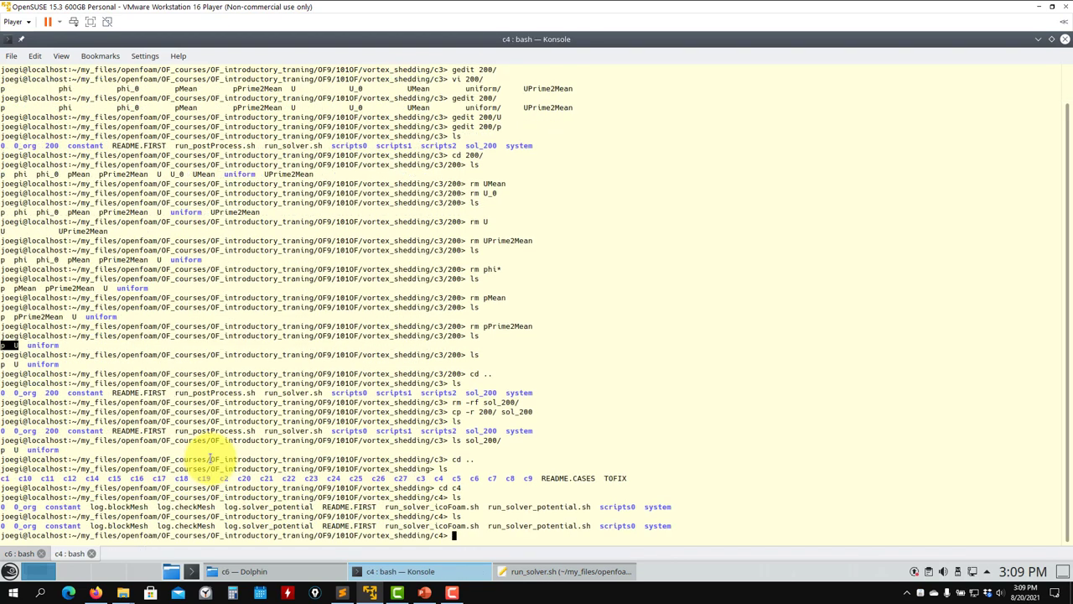
pyautogui.write('sh run_solver_potential.sh')
pyautogui.write('of9')
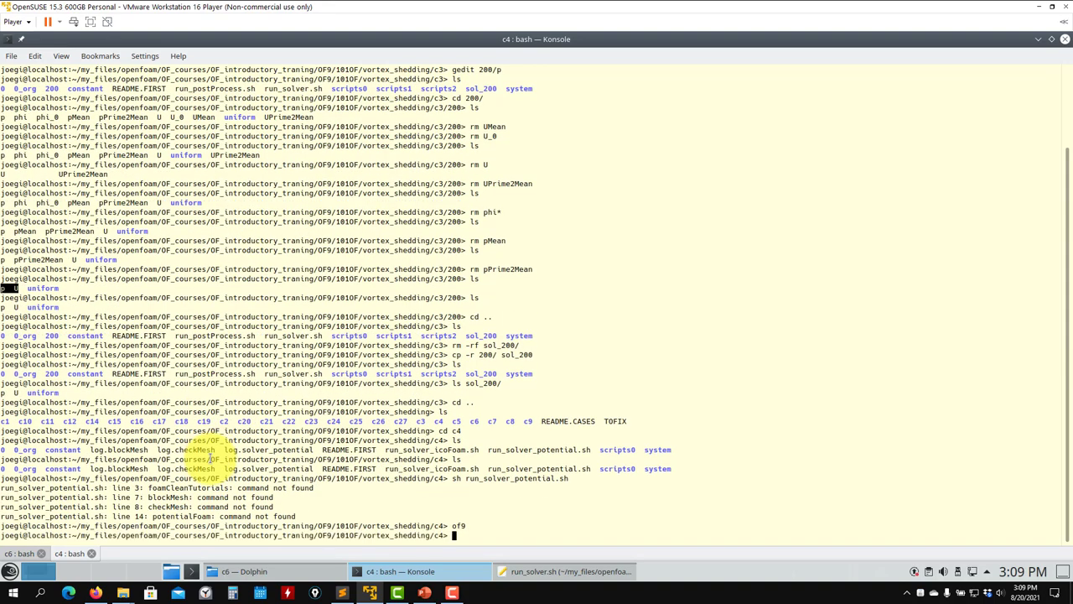
pyautogui.press('Return')
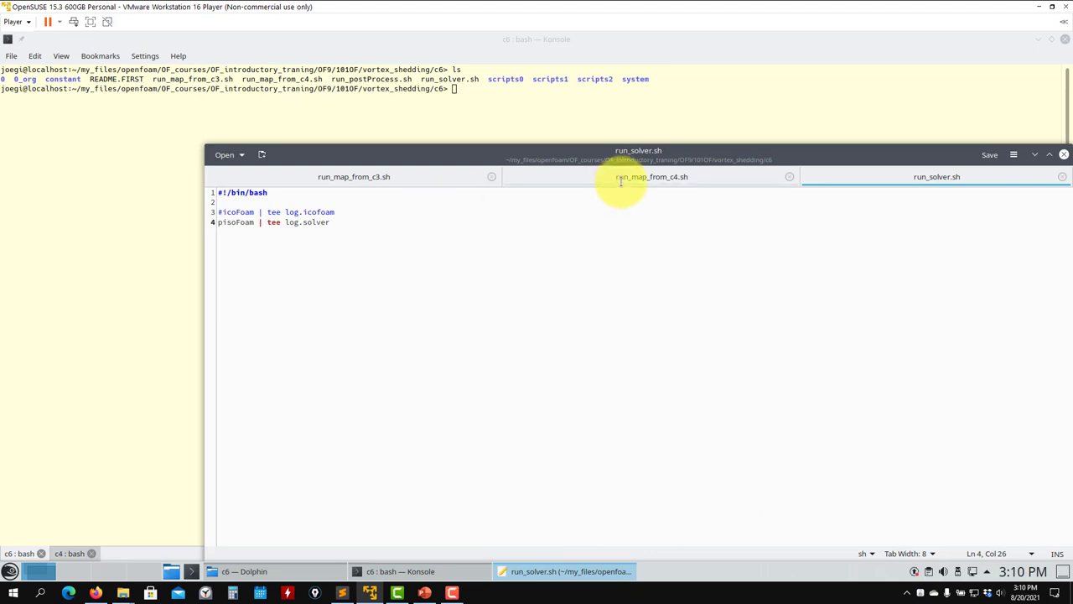
# - Point run_map_from_c4.sh's mapFields line at ../c4, then open the c4 folder in Dolphin
pyautogui.click(651, 176)
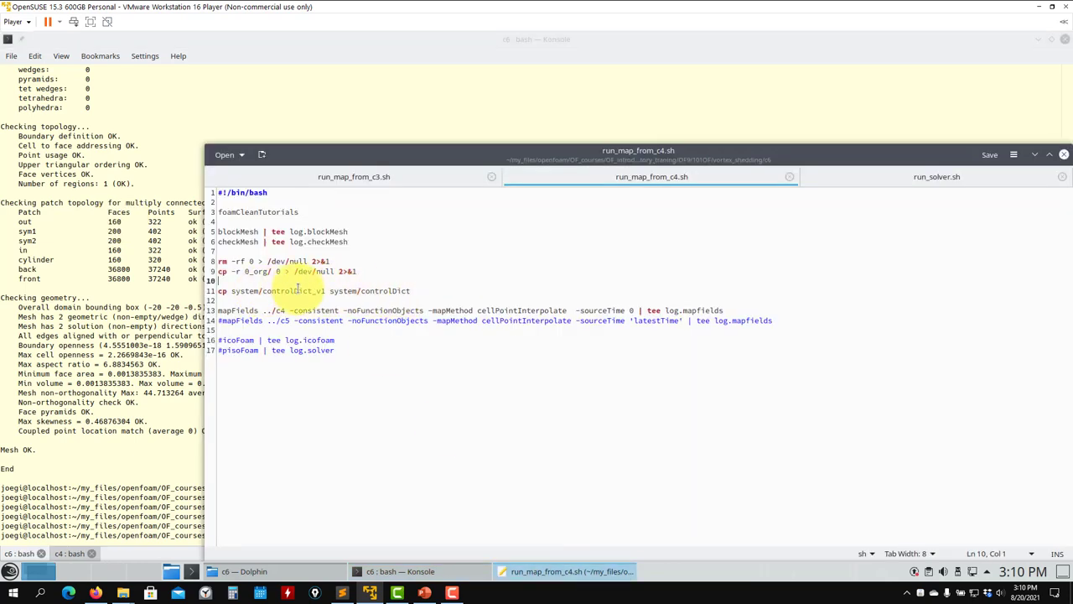
pyautogui.doubleClick(292, 290)
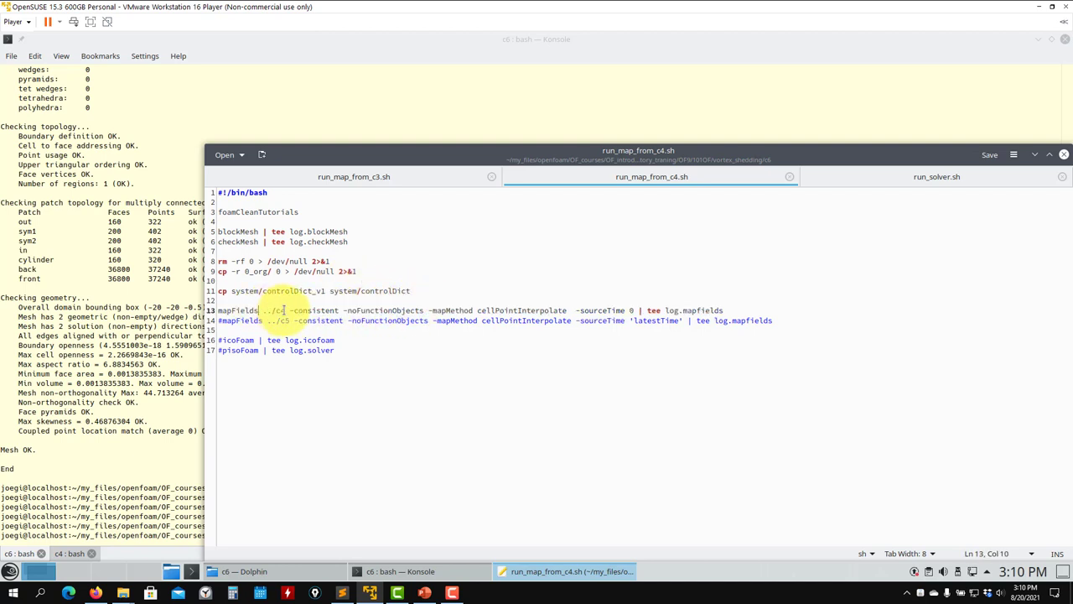
pyautogui.doubleClick(274, 310)
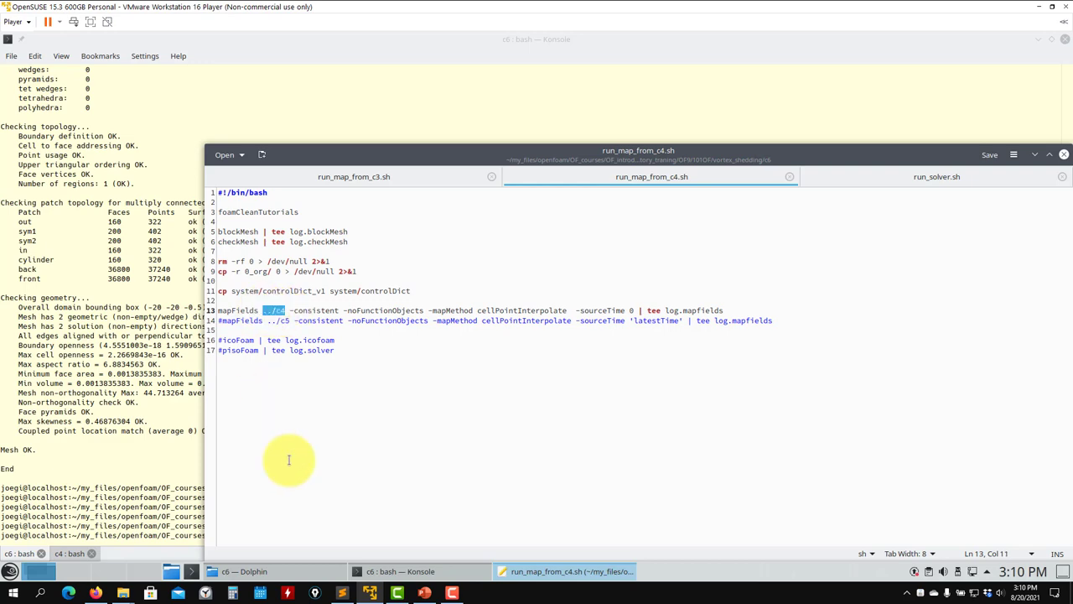
pyautogui.click(244, 571)
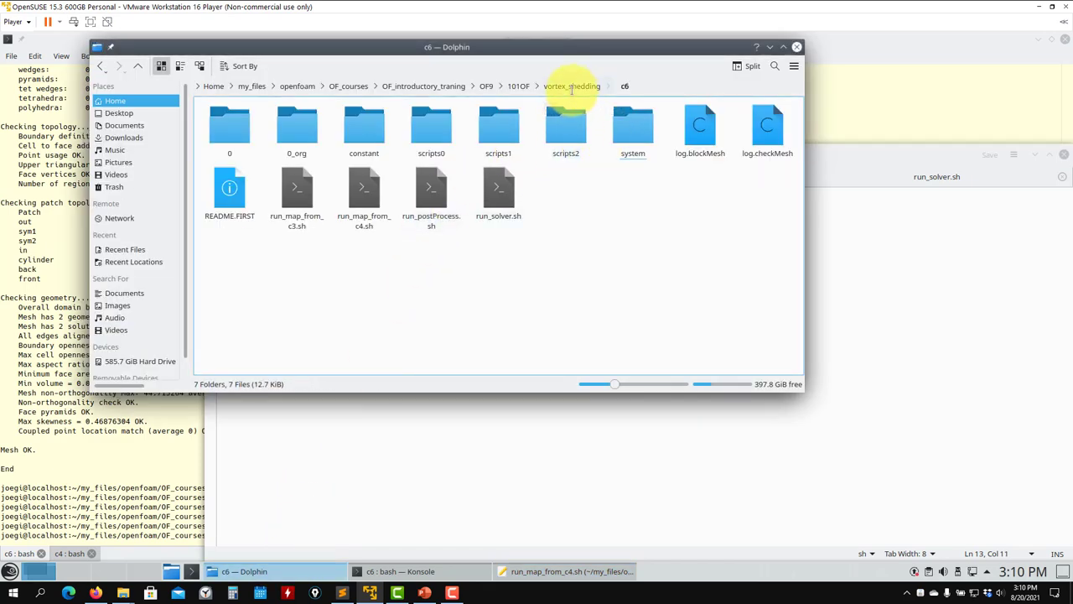
pyautogui.click(573, 85)
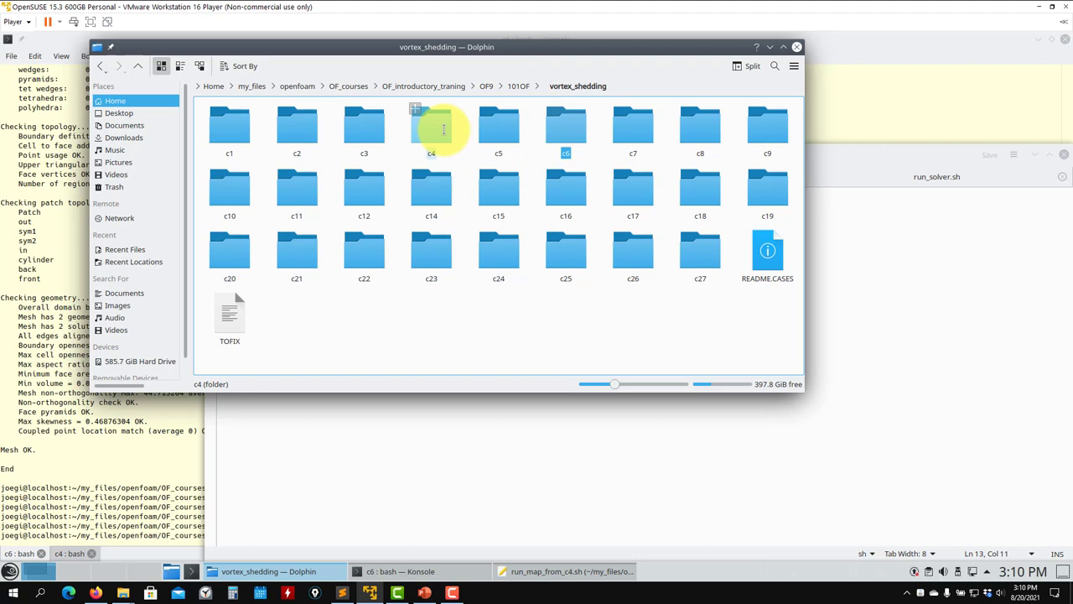
pyautogui.doubleClick(431, 126)
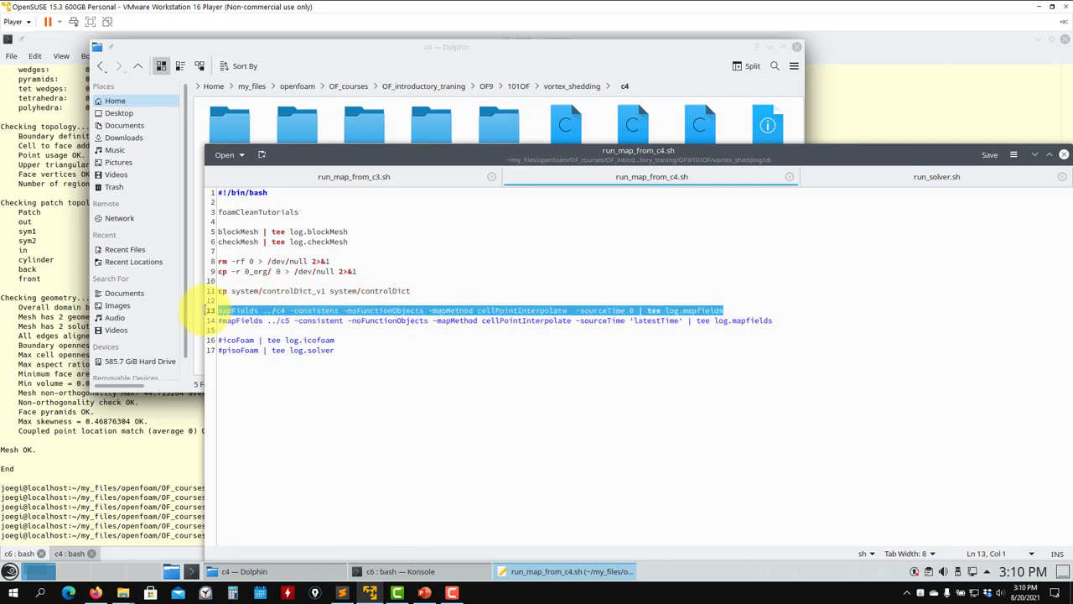
# - Run the mapFields ../c4 command in the c6 terminal
pyautogui.click(400, 570)
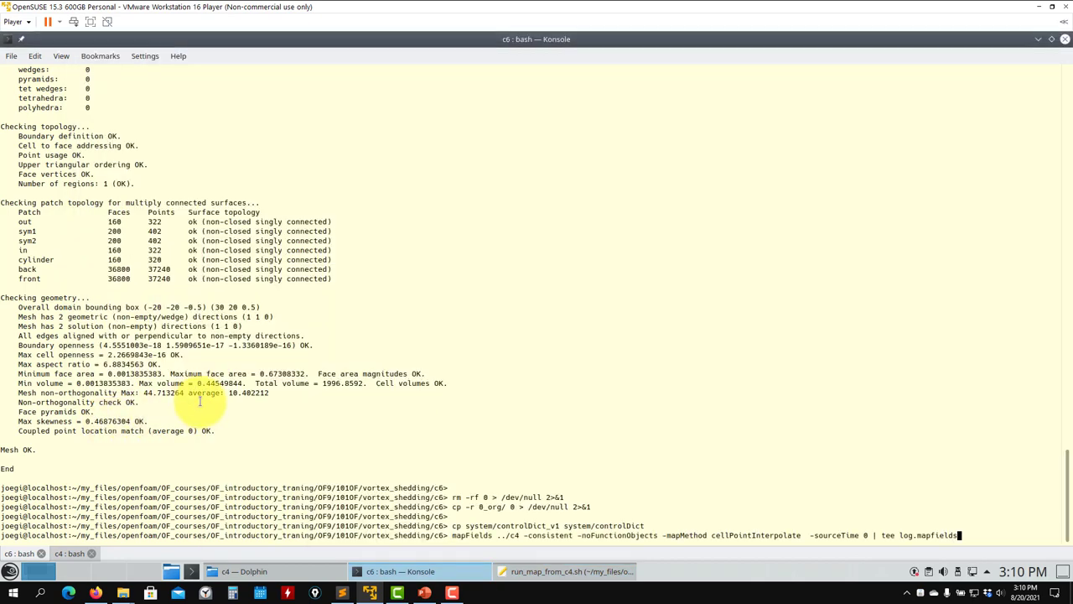
pyautogui.press('Return')
pyautogui.write('ls')
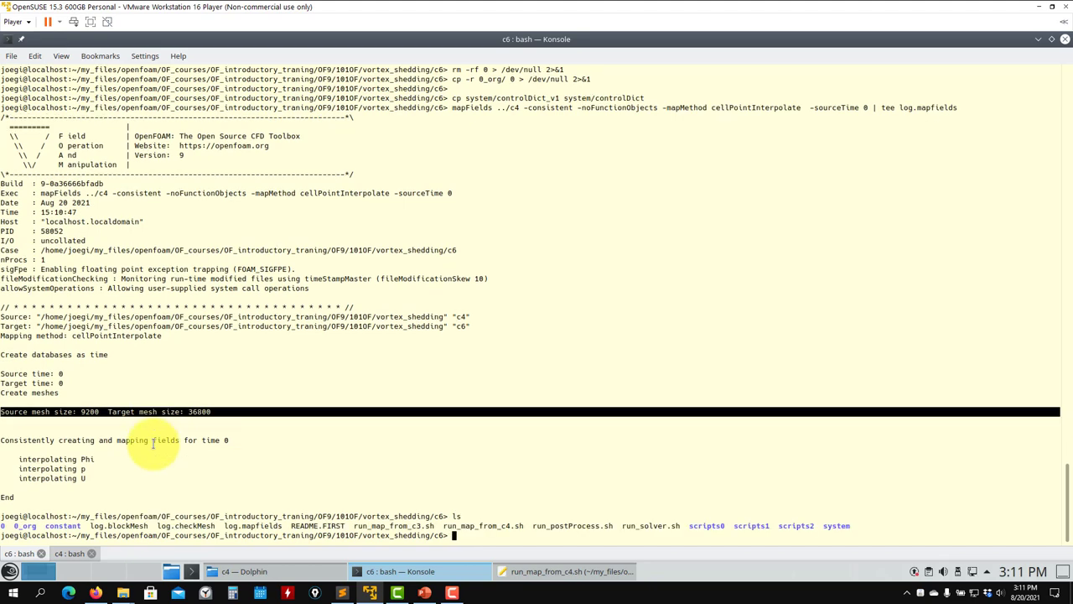
# - Open the c4 case's 0 time folder to remove Phi and phi
pyautogui.click(244, 571)
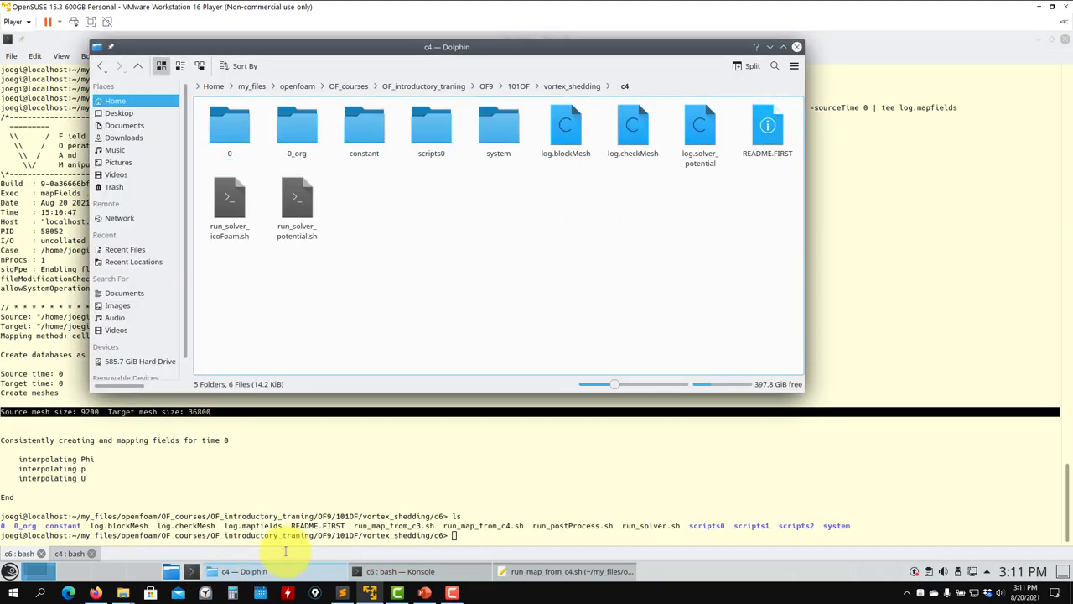
pyautogui.click(229, 126)
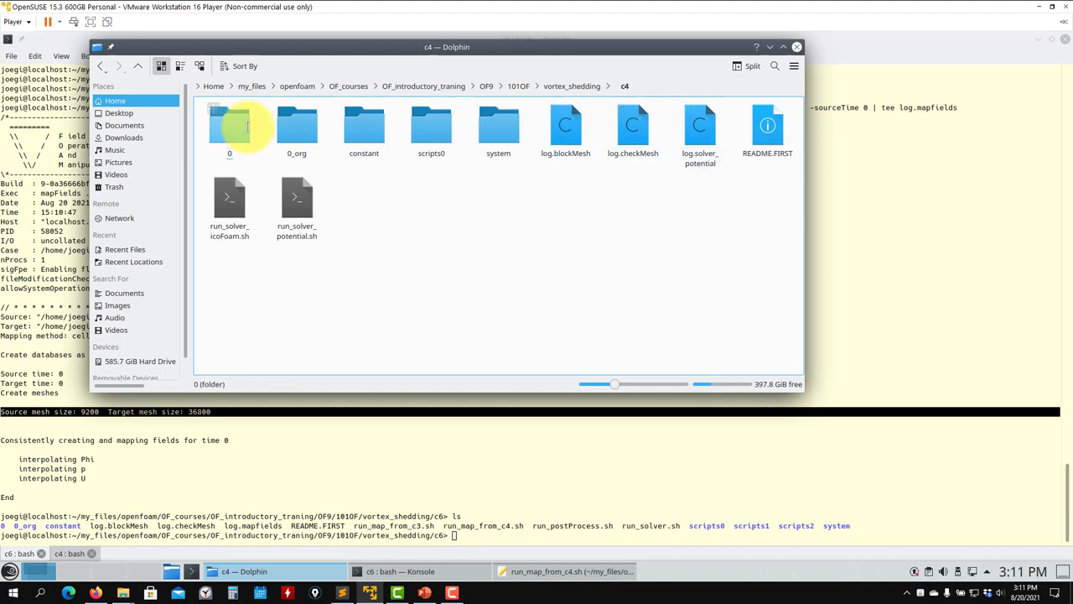
pyautogui.doubleClick(229, 126)
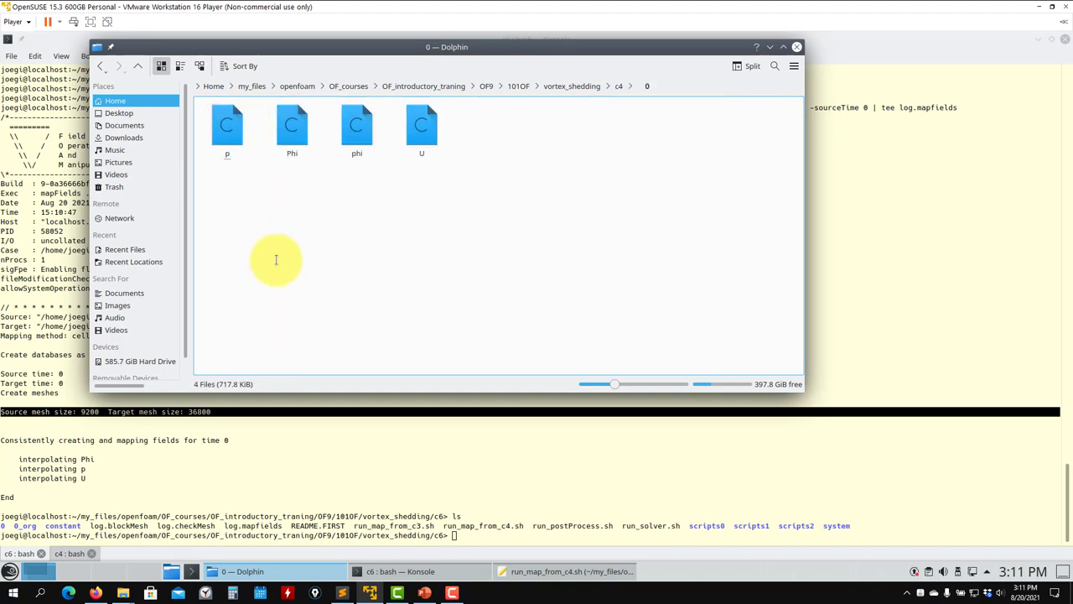
pyautogui.moveTo(305, 262)
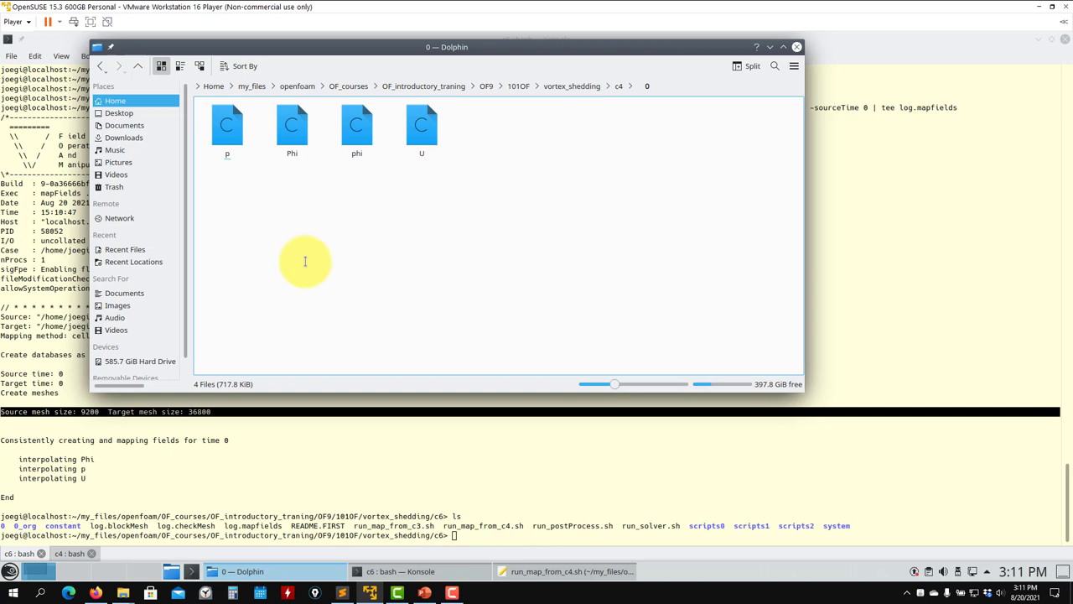
pyautogui.moveTo(378, 198)
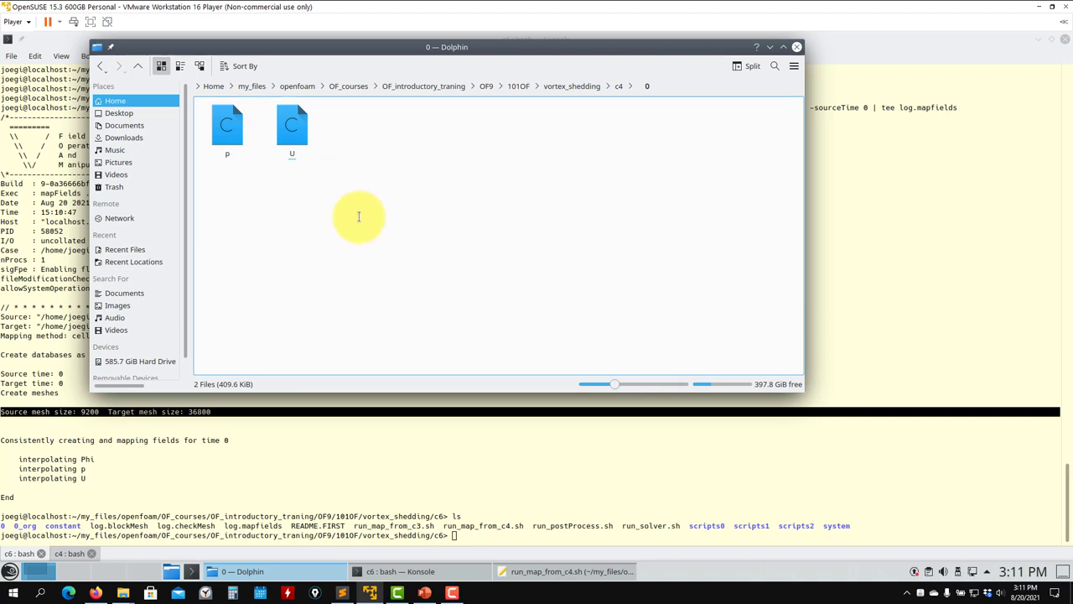
pyautogui.moveTo(353, 179)
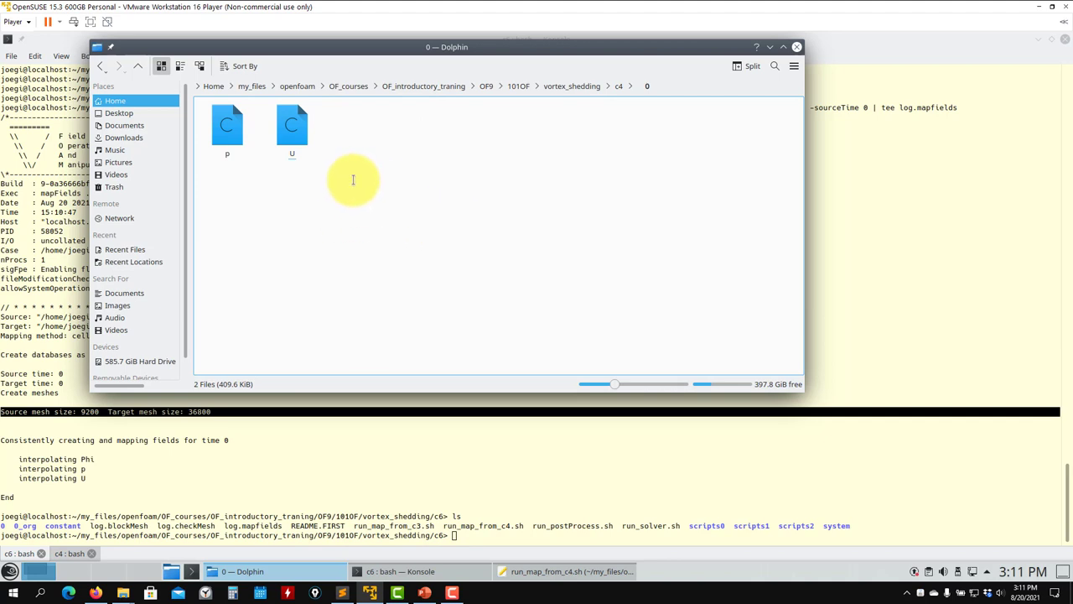
pyautogui.moveTo(292, 208)
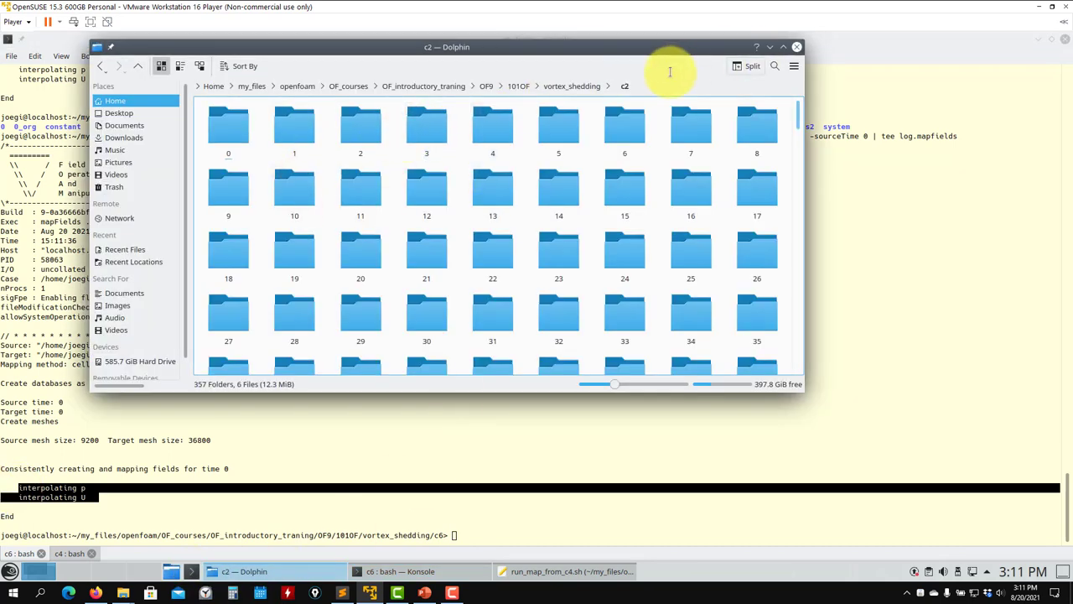
# - Open time folder 2 of the c2 case and select the p field
pyautogui.doubleClick(361, 126)
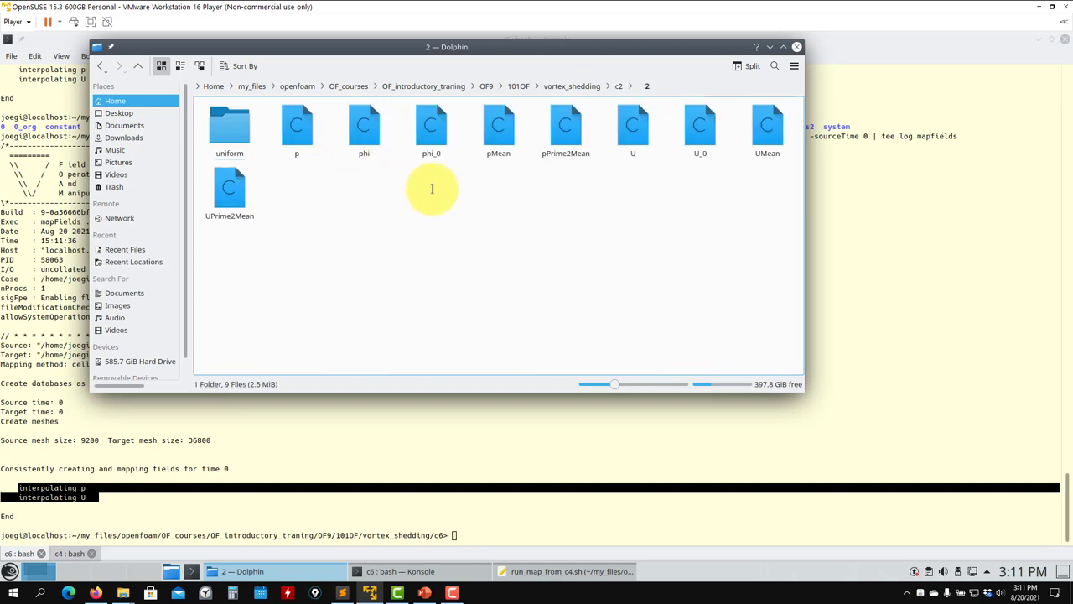
pyautogui.click(767, 130)
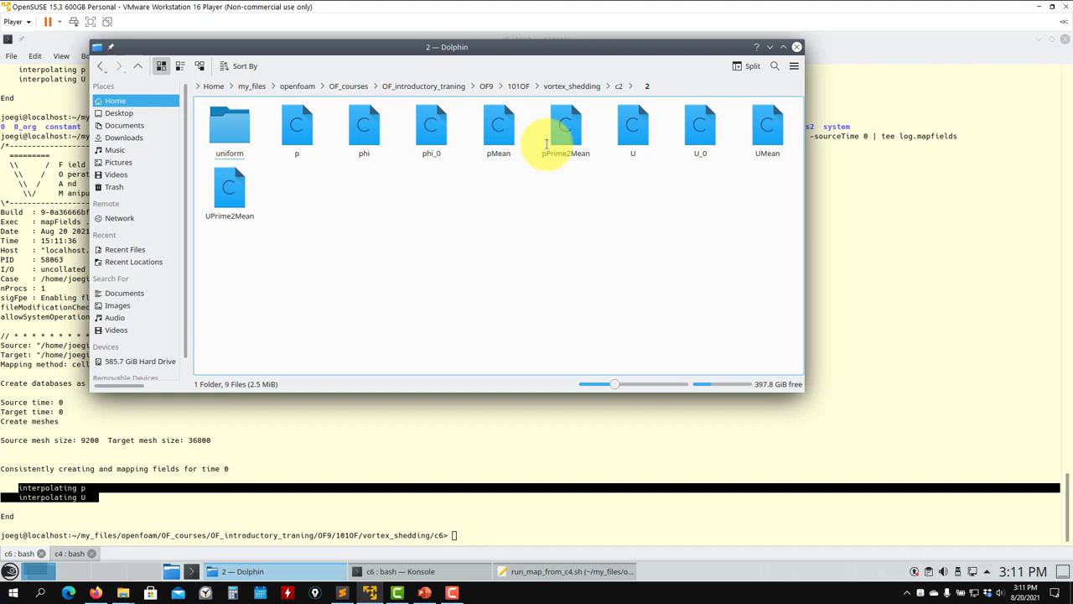
pyautogui.moveTo(535, 300)
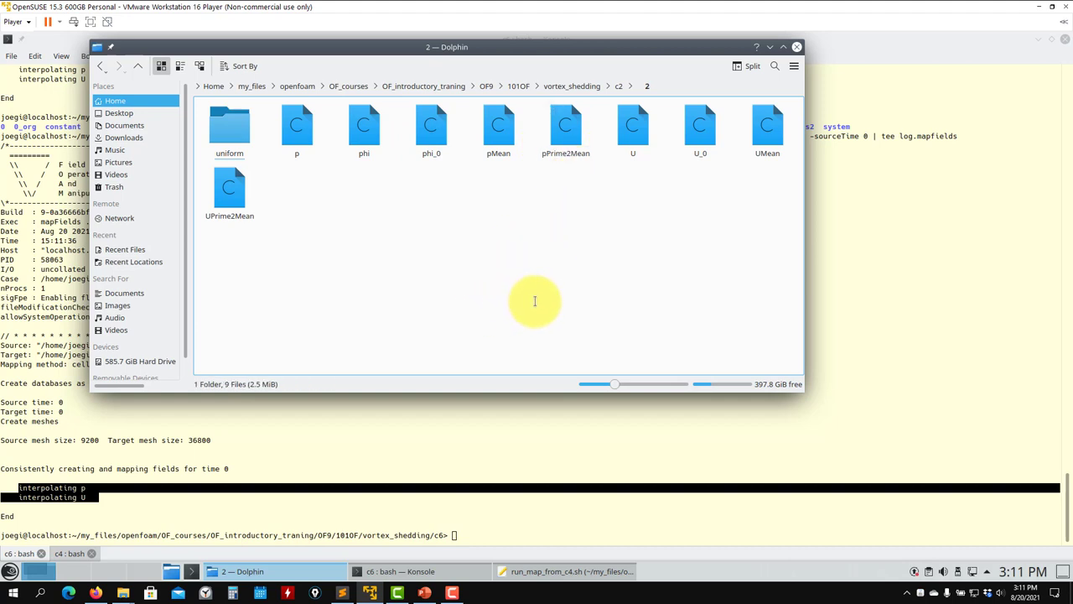
pyautogui.click(296, 126)
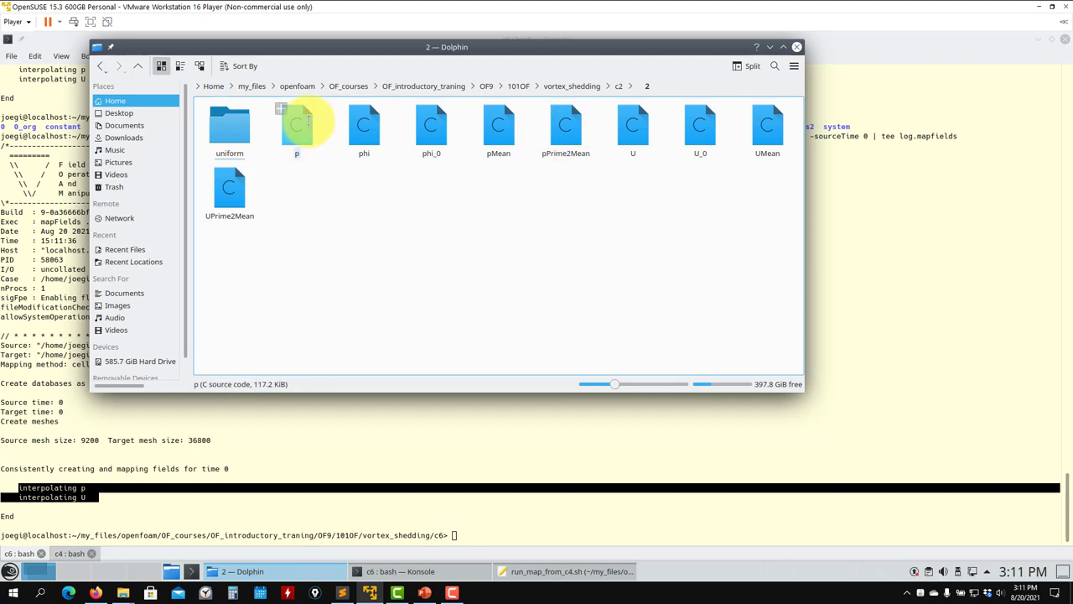
pyautogui.click(553, 272)
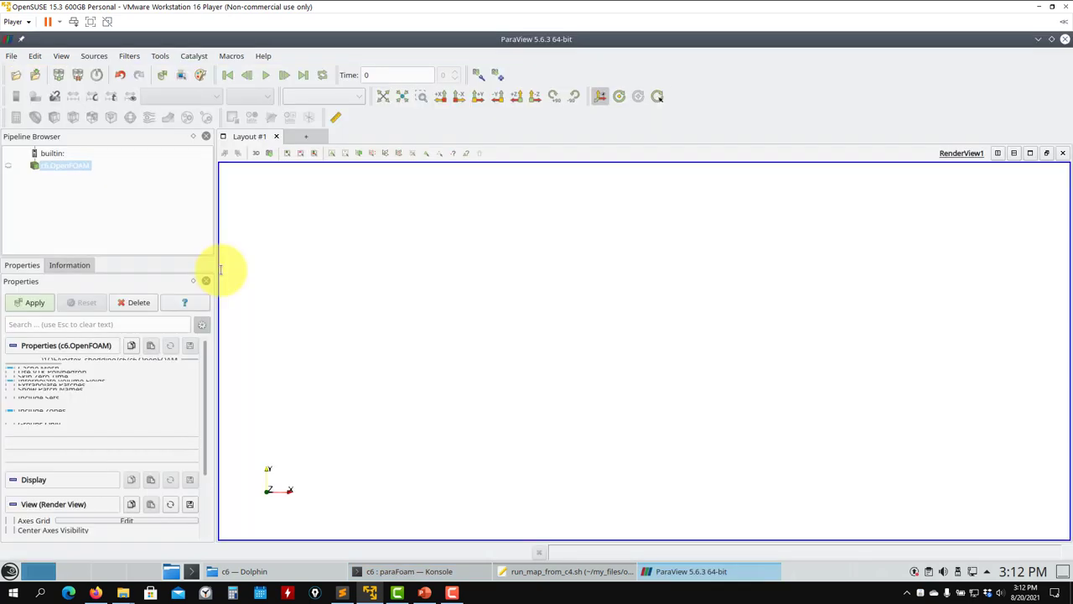
# - Apply the c6 case, show edges, colour by U, revert to Surface, and close ParaView
pyautogui.click(33, 302)
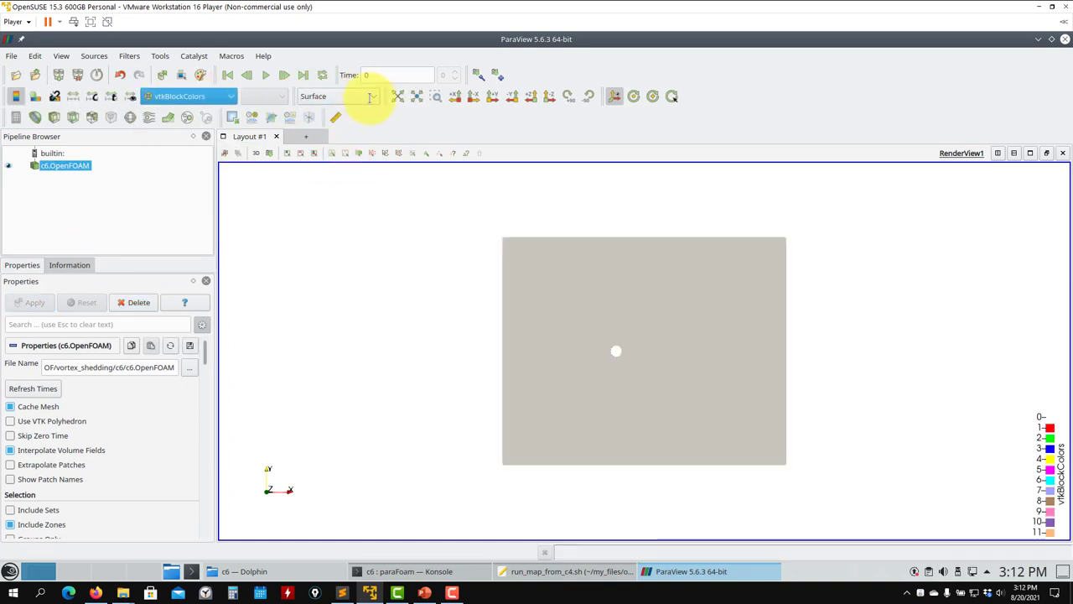
pyautogui.click(336, 96)
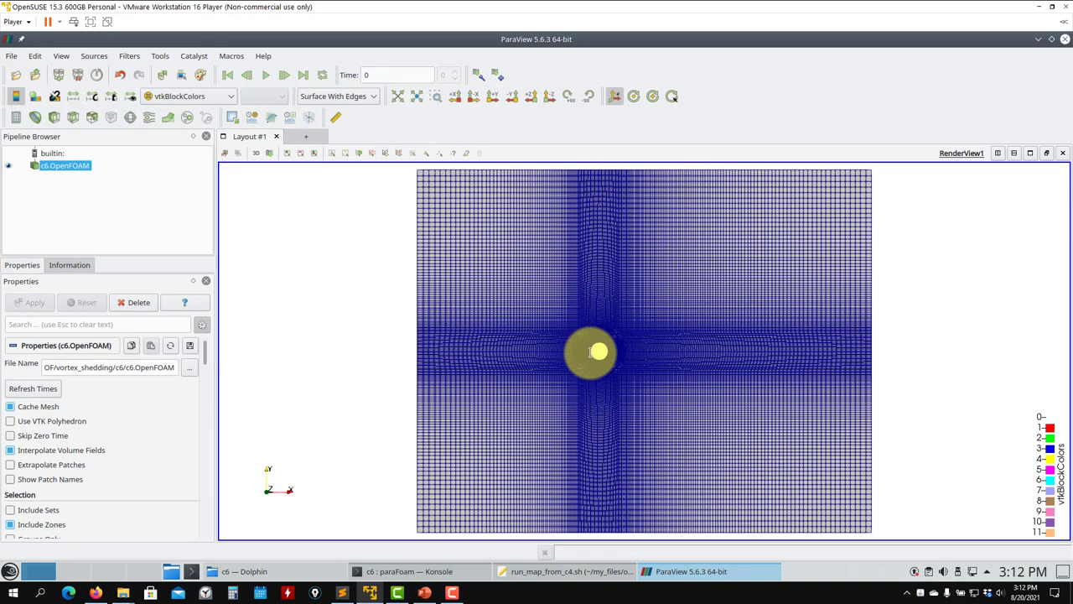
pyautogui.click(231, 96)
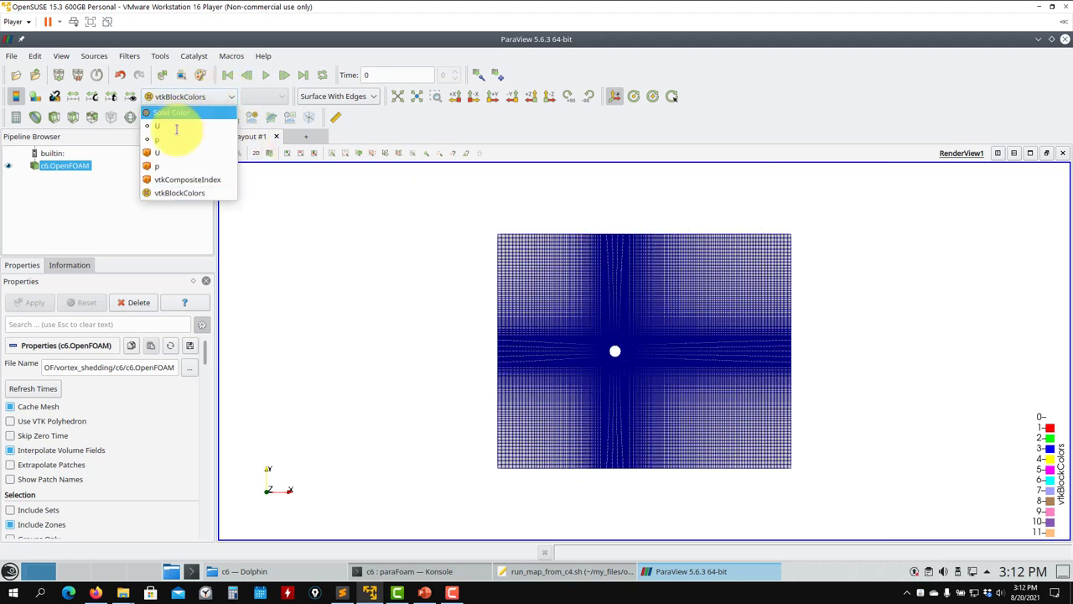
pyautogui.click(157, 126)
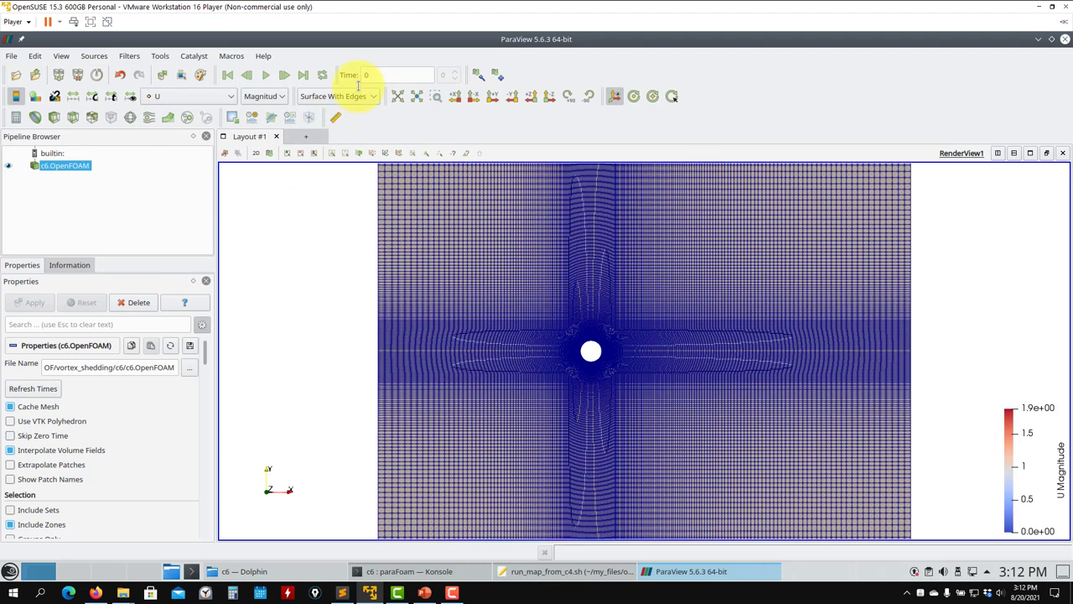
pyautogui.click(335, 96)
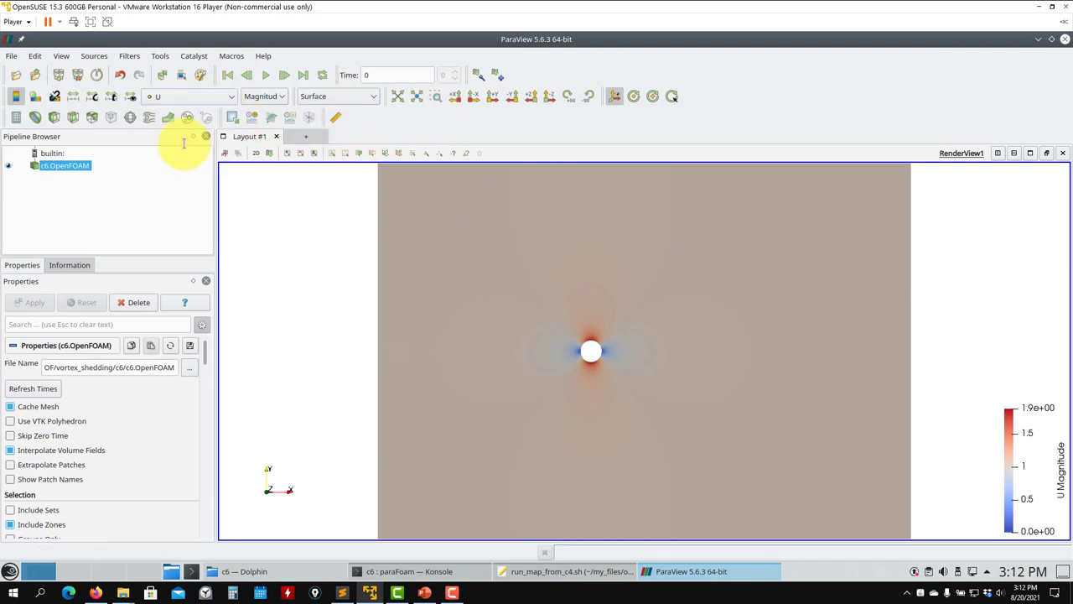
pyautogui.click(410, 571)
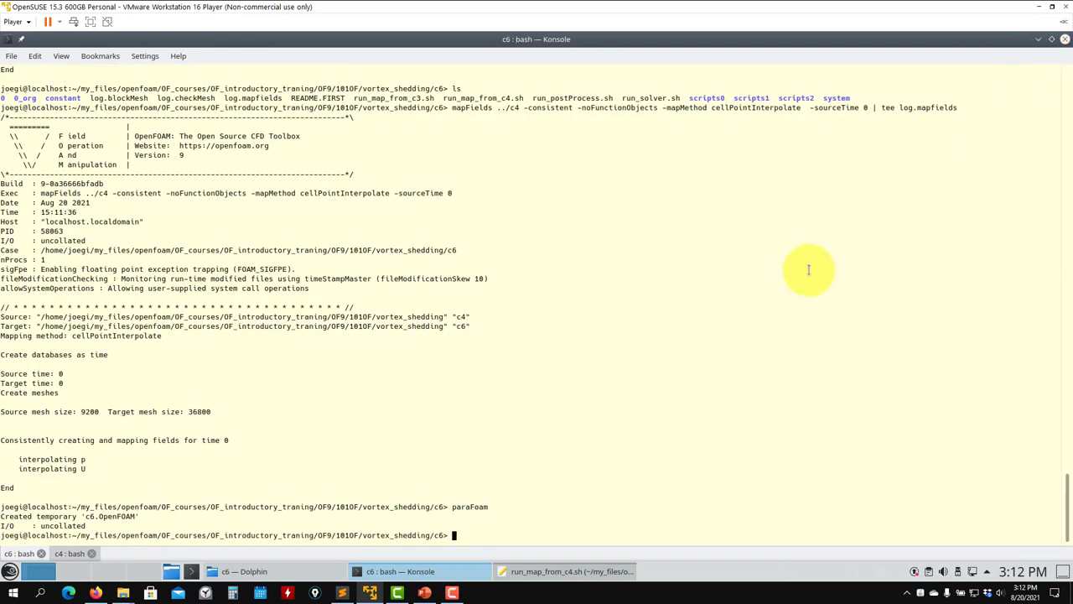
pyautogui.moveTo(800, 281)
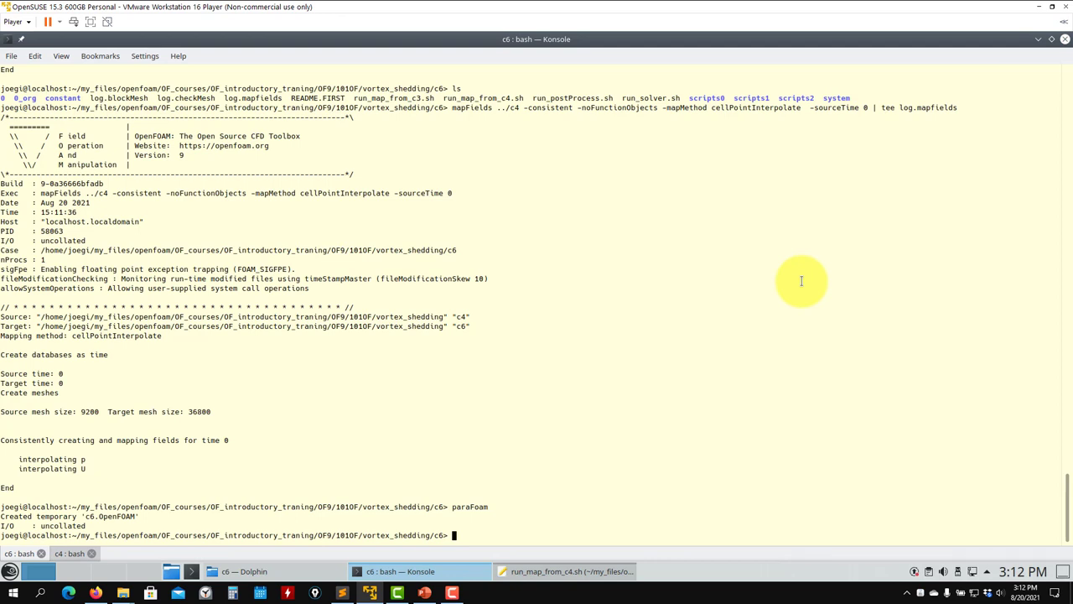
pyautogui.moveTo(664, 540)
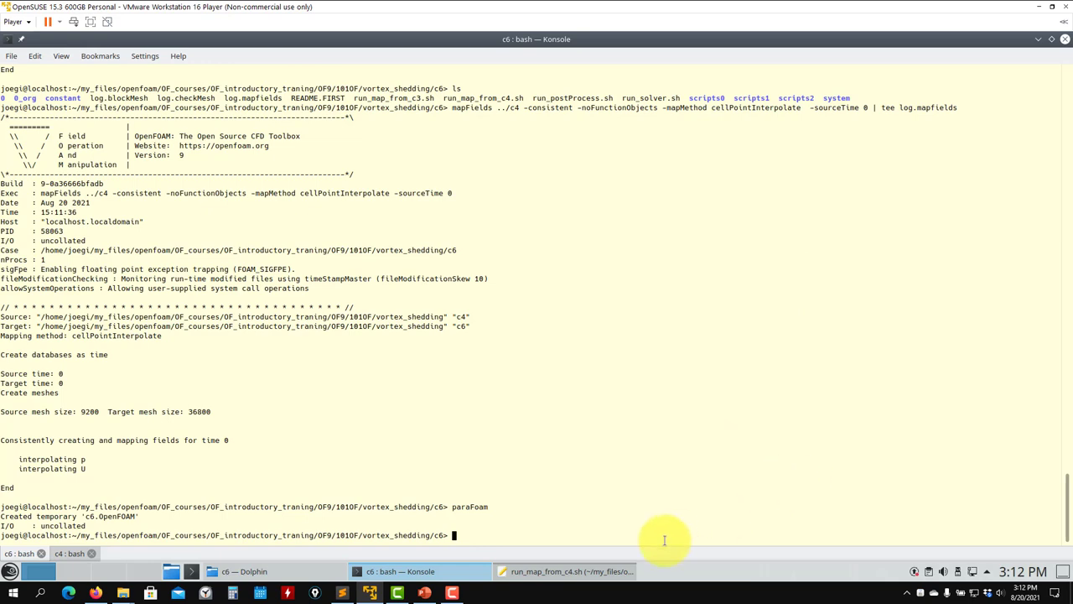
# - Review the mapping scripts in Kate, then show the c3 folder in Dolphin
pyautogui.click(570, 570)
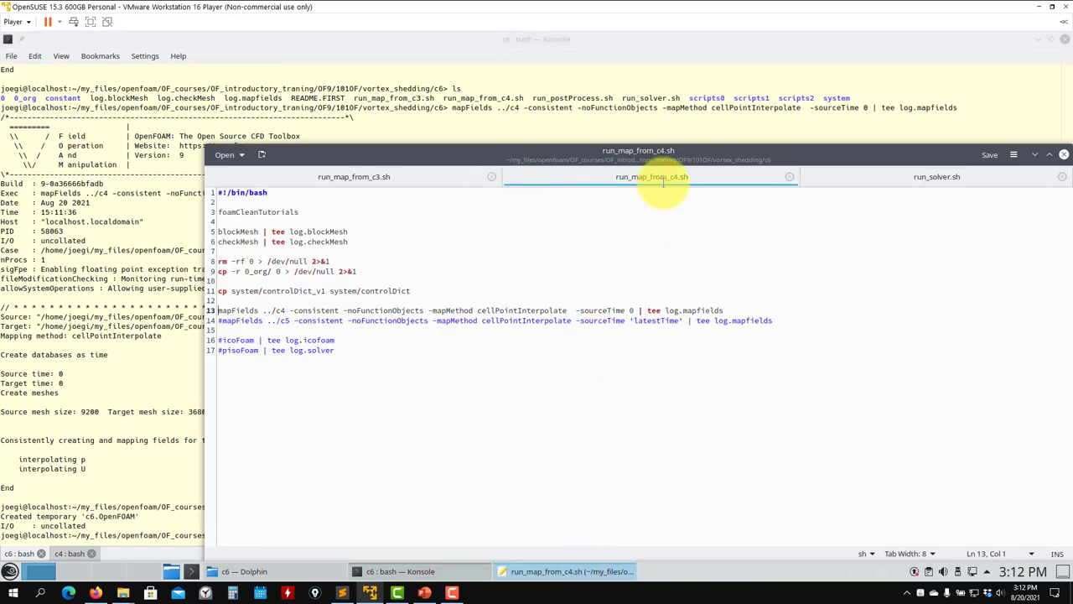
pyautogui.click(353, 176)
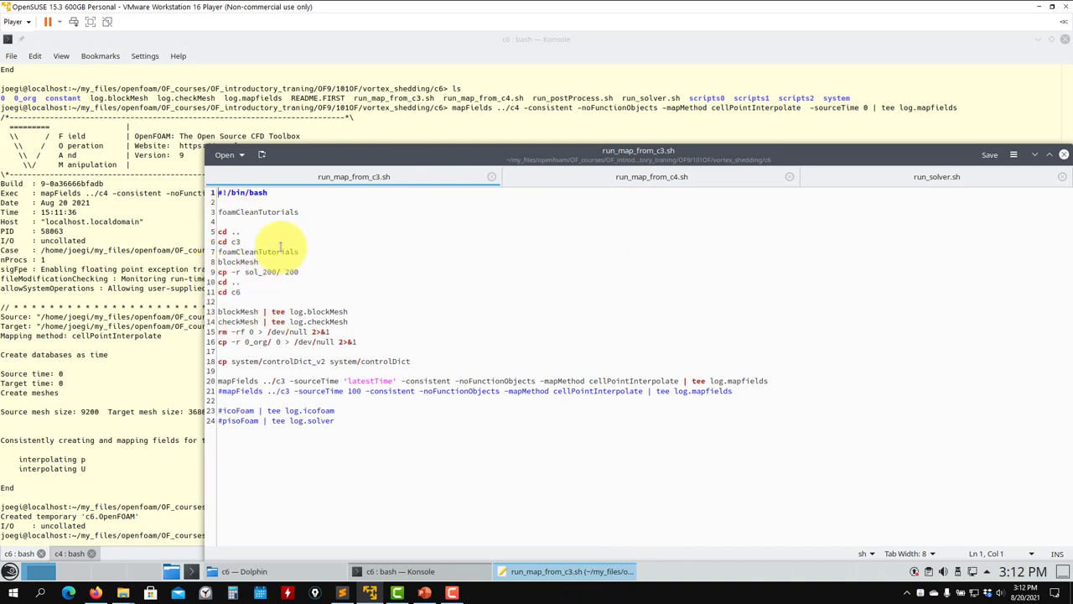
pyautogui.click(244, 571)
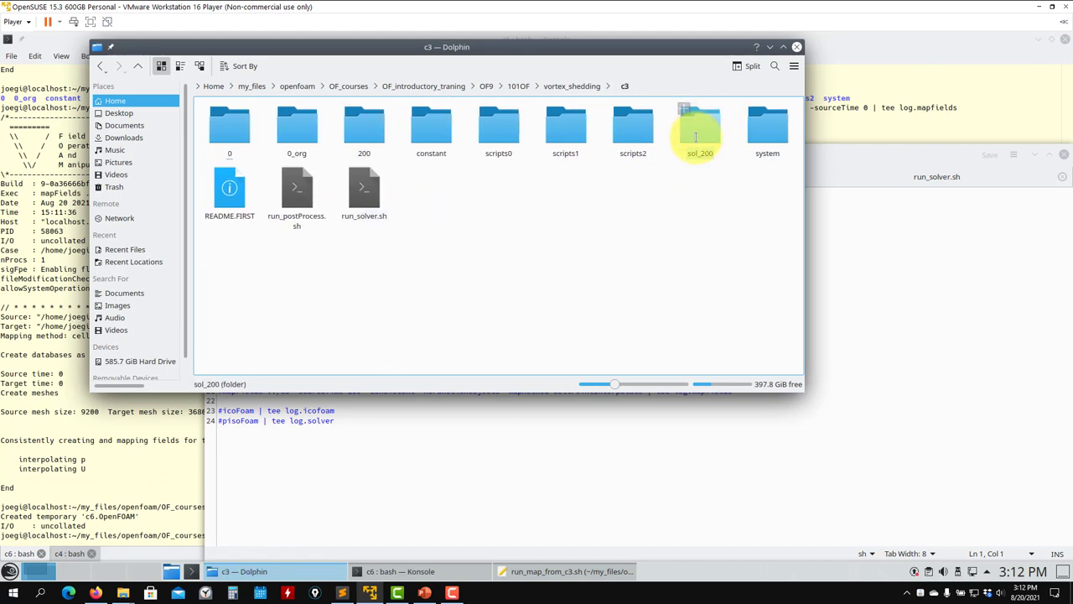
# - Open sol_200 to inspect its p and U fields, then go back to c3
pyautogui.doubleClick(699, 130)
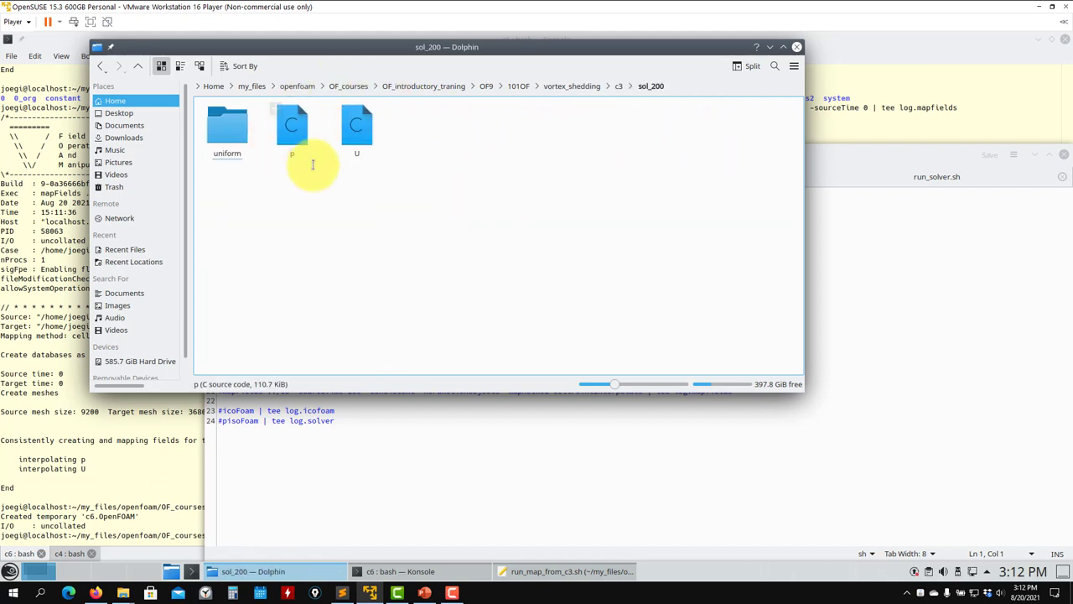
pyautogui.click(357, 126)
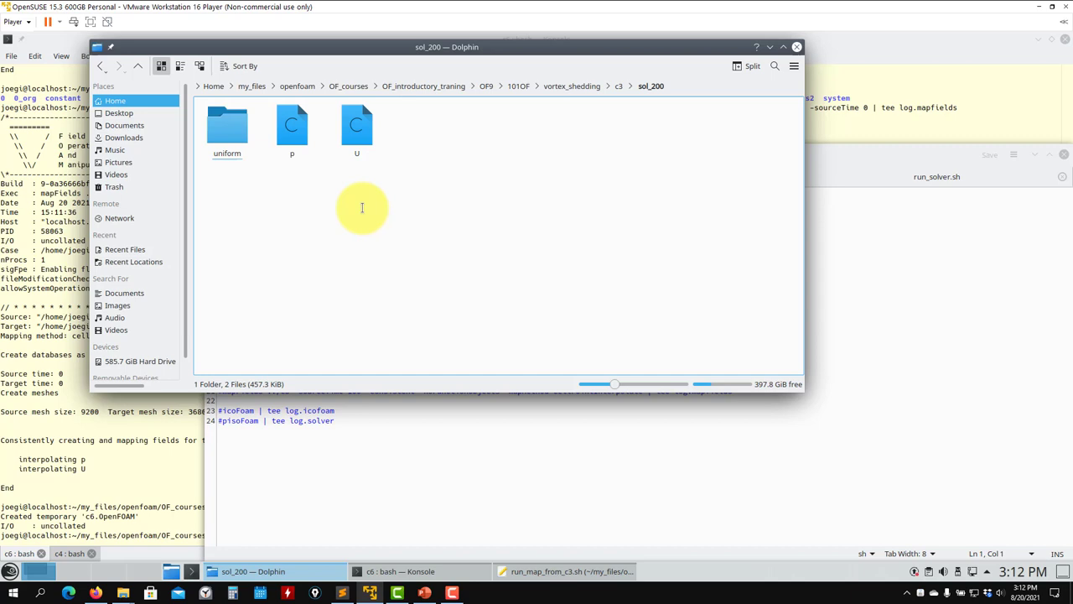
pyautogui.click(618, 86)
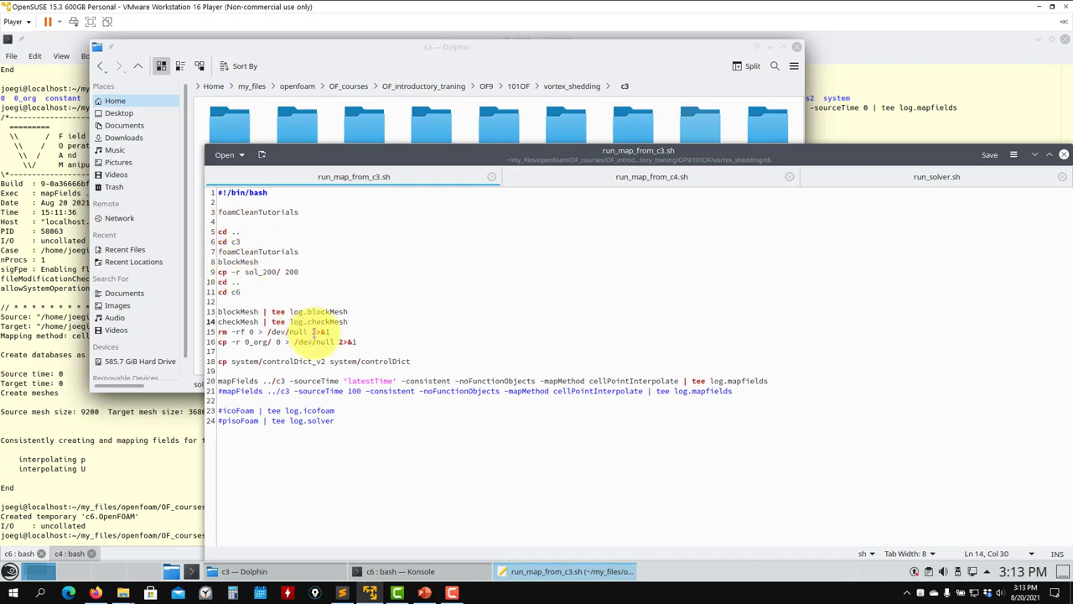
# - Run the c6 setup lines: check the mesh, rebuild 0 from 0_org, copy in controlDict_v2
pyautogui.moveTo(218, 212); pyautogui.dragTo(411, 360)
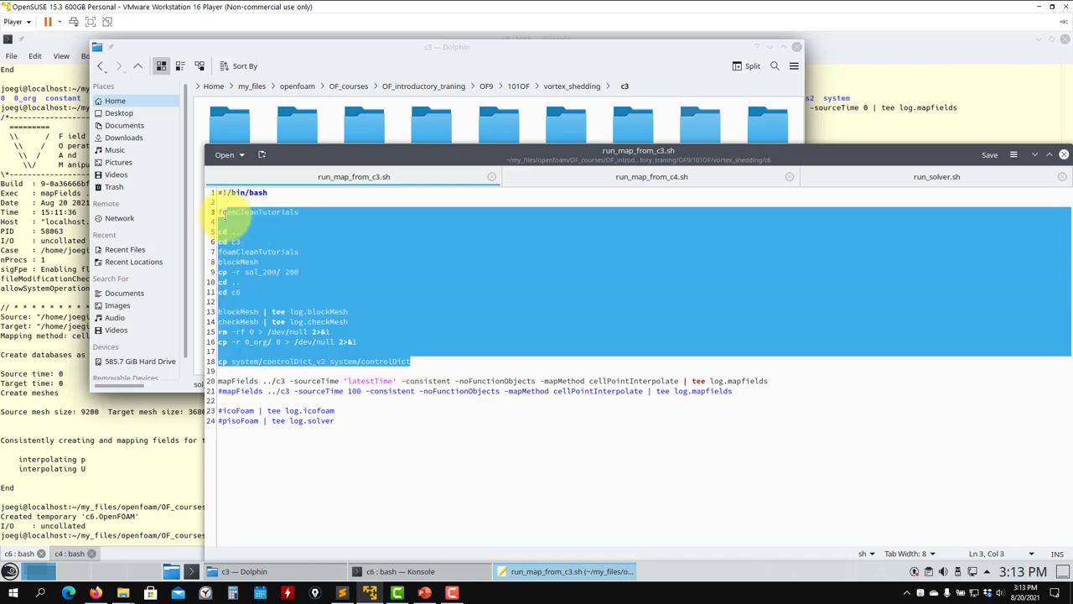
pyautogui.click(400, 571)
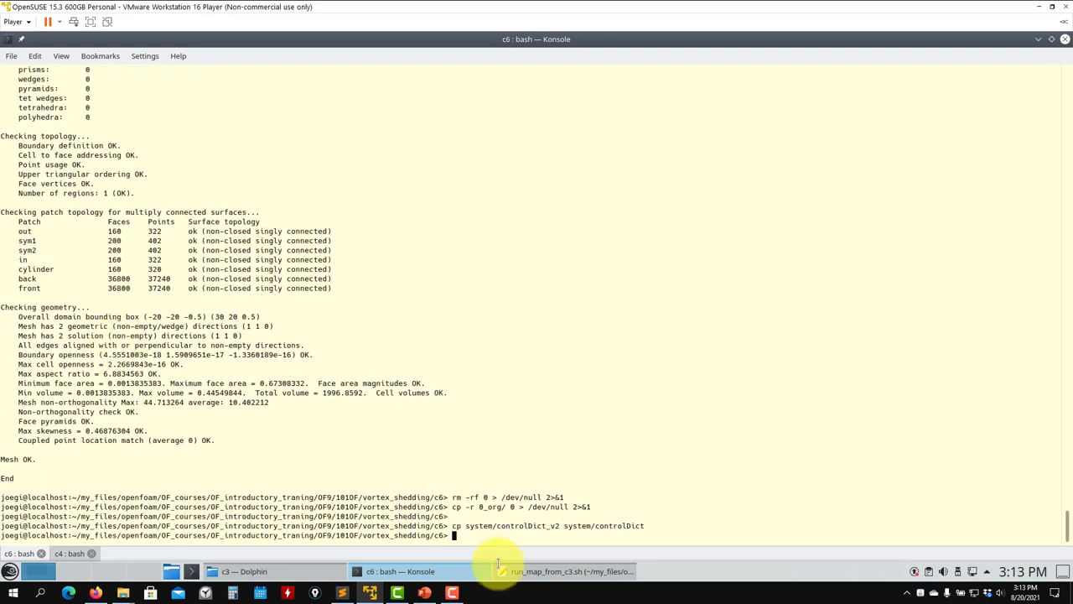
pyautogui.click(570, 571)
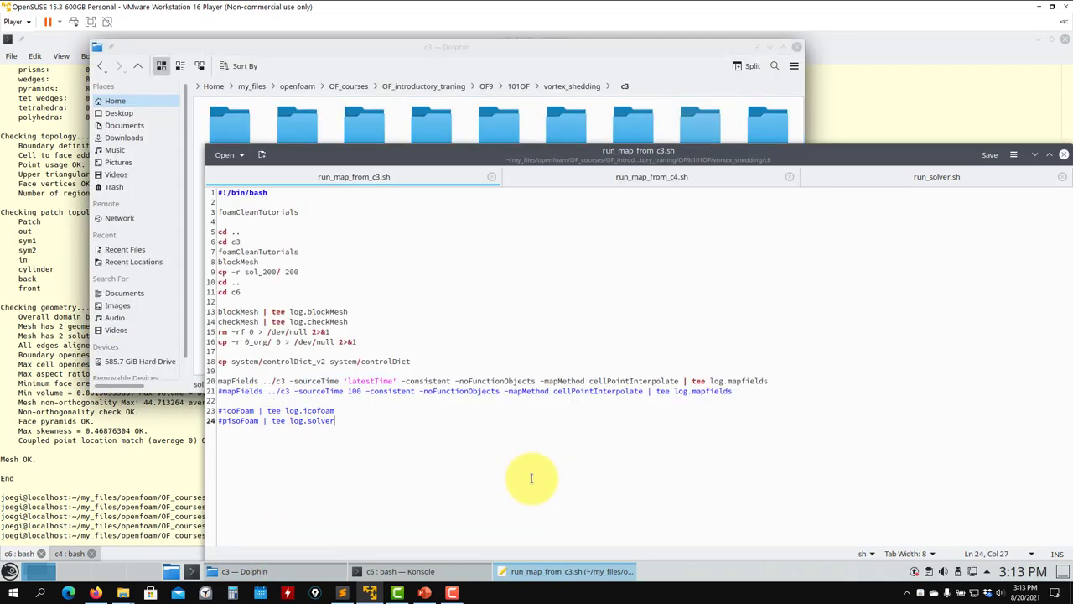
pyautogui.moveTo(499, 381)
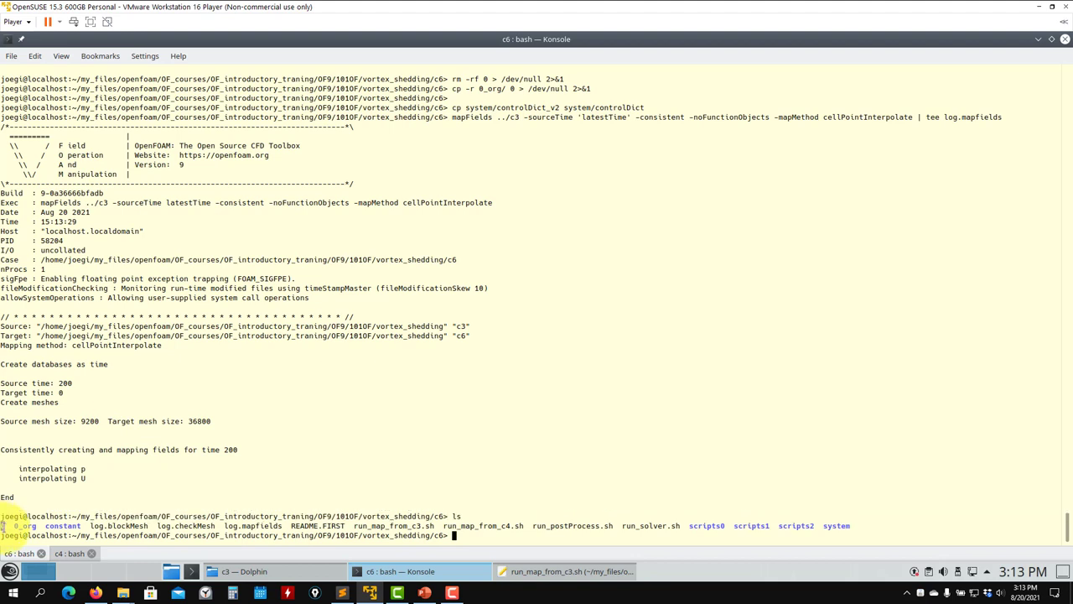
# - Load the mapped c6 case in ParaView, colour it by velocity U, then close ParaView
pyautogui.doubleClick(66, 383)
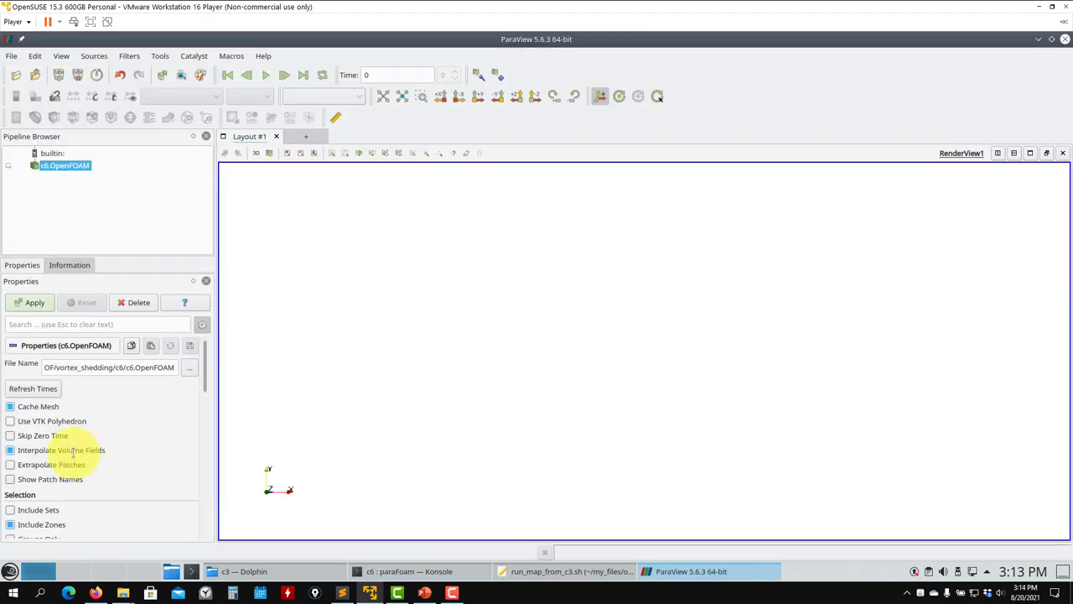
pyautogui.click(34, 302)
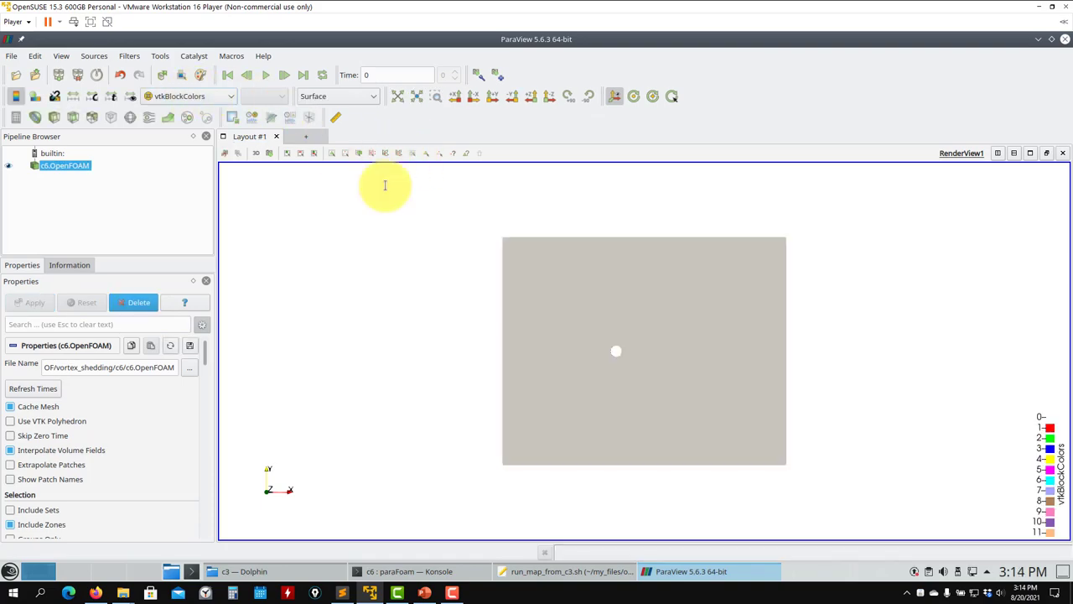
pyautogui.click(335, 96)
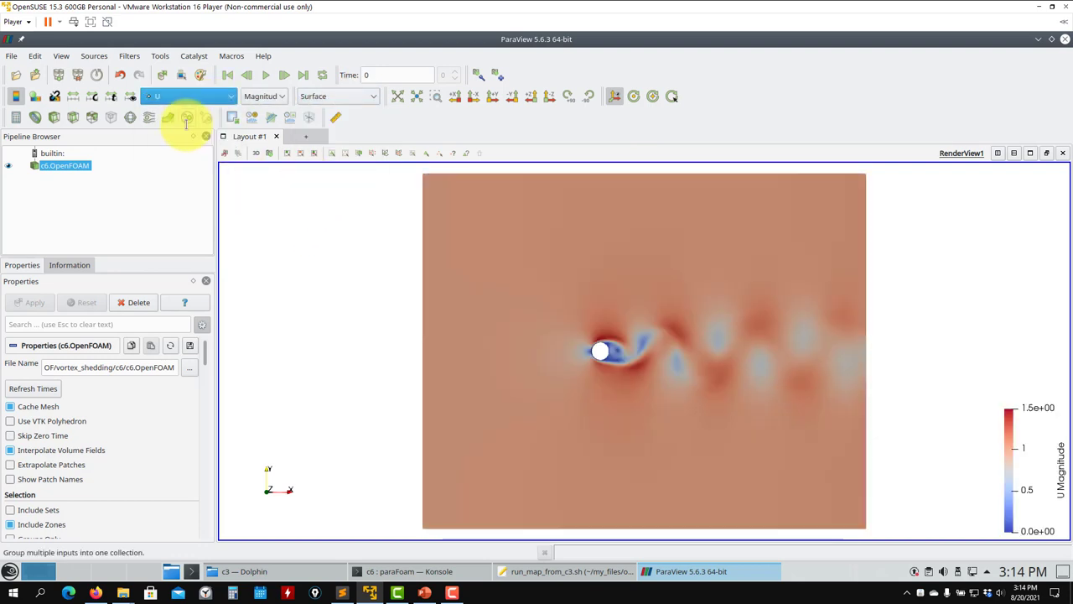
pyautogui.click(408, 571)
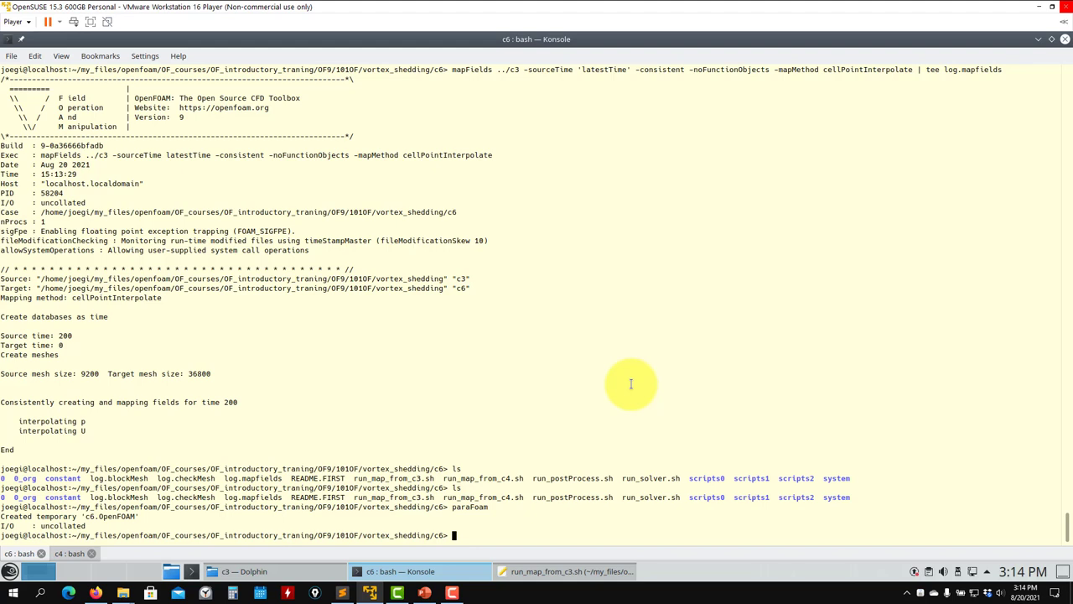
# - Run the c3 mapping script and then the pisoFoam solver script on c6
pyautogui.write('sh run_solver.sh')
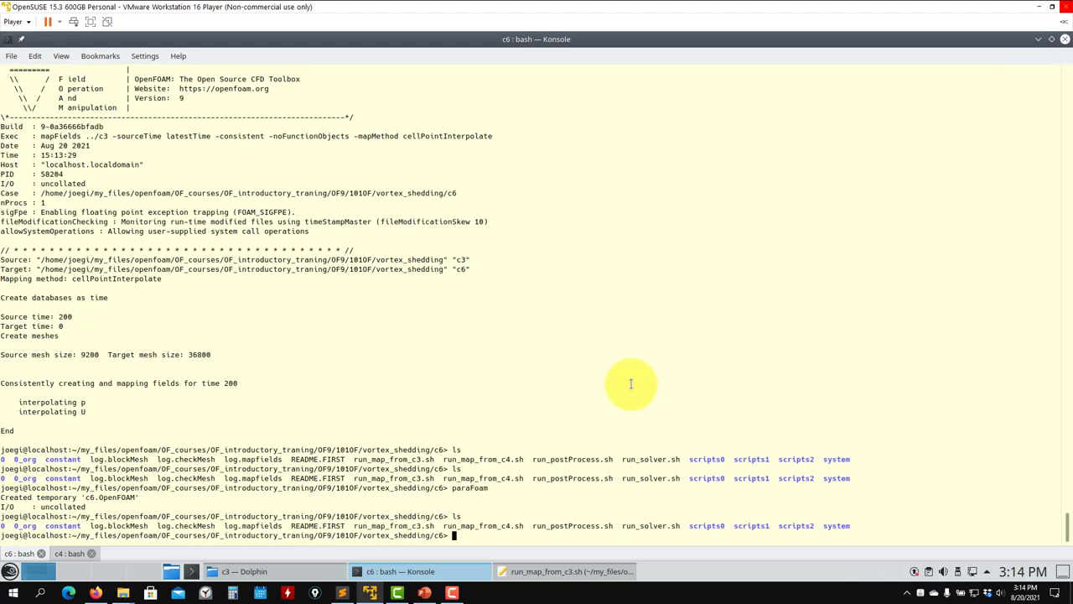
pyautogui.write('sh run_ma')
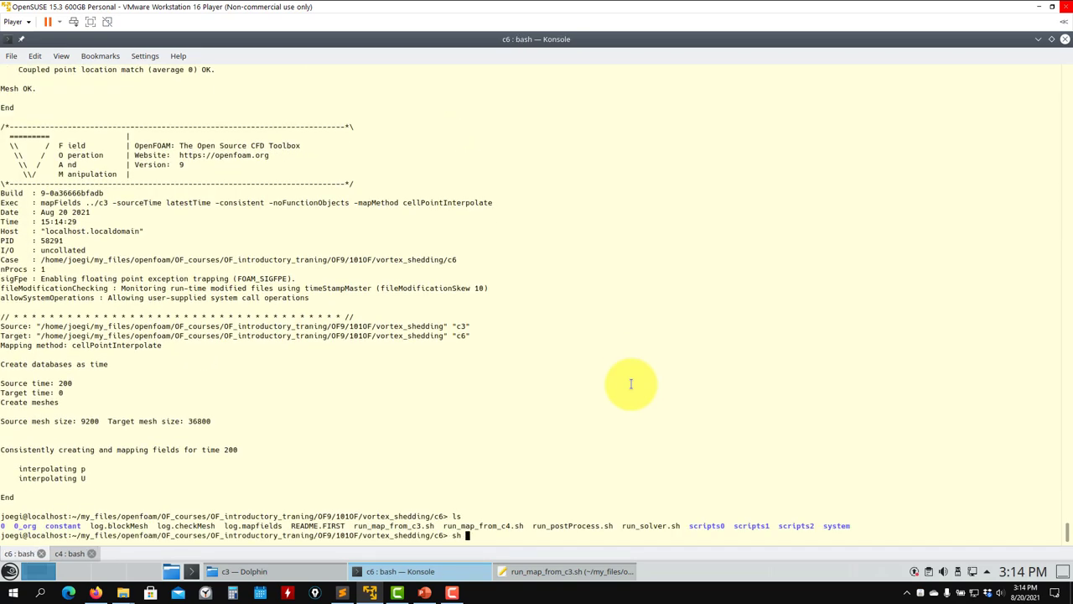
pyautogui.press('Return')
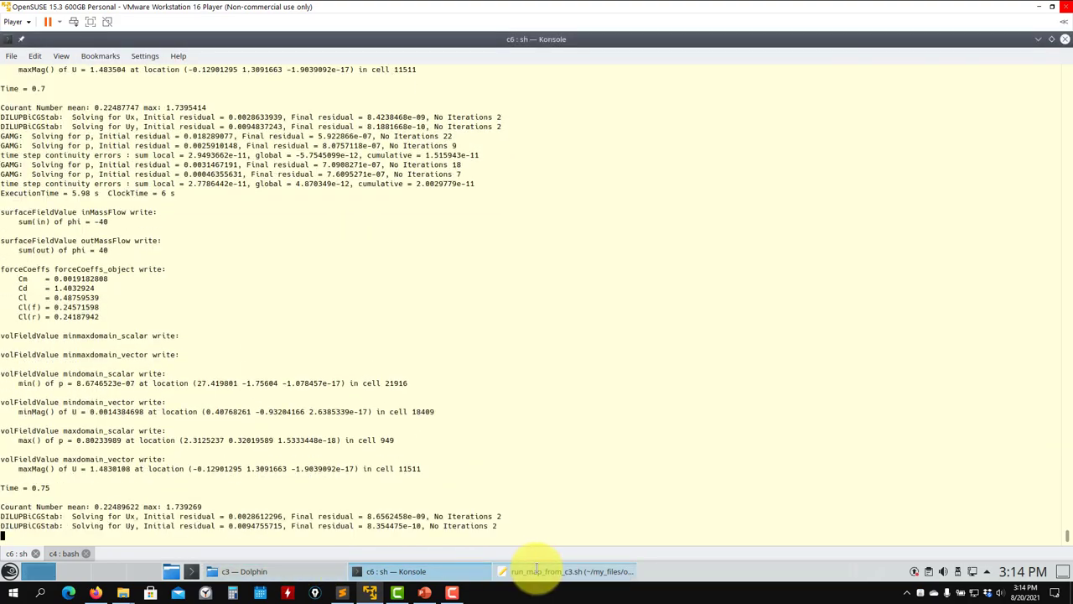
# - Scroll through run_solver.sh in Kate to check its contents
pyautogui.click(570, 571)
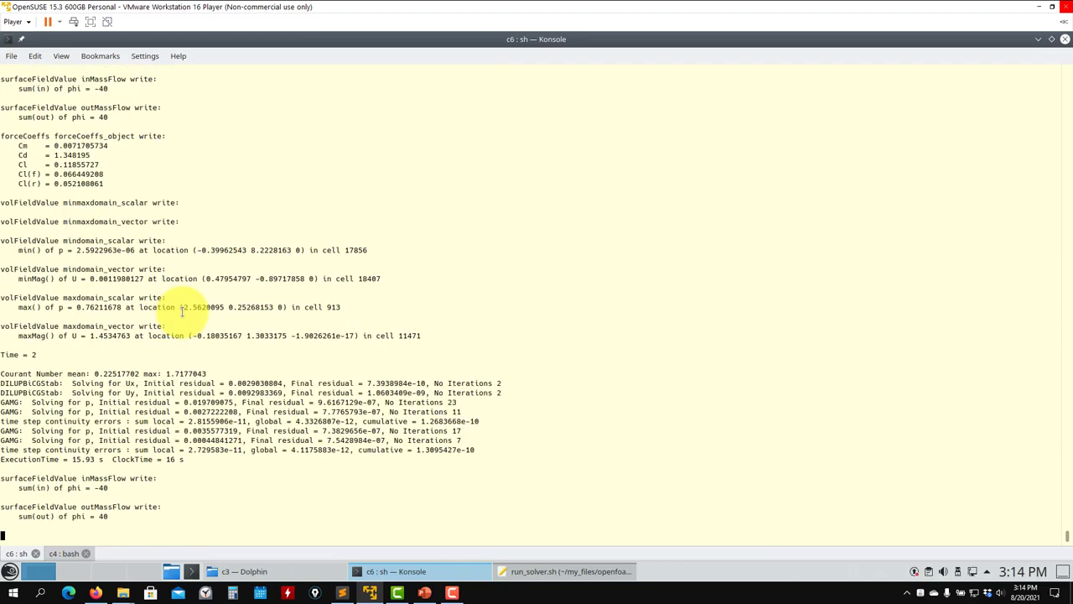
pyautogui.scroll(-3)
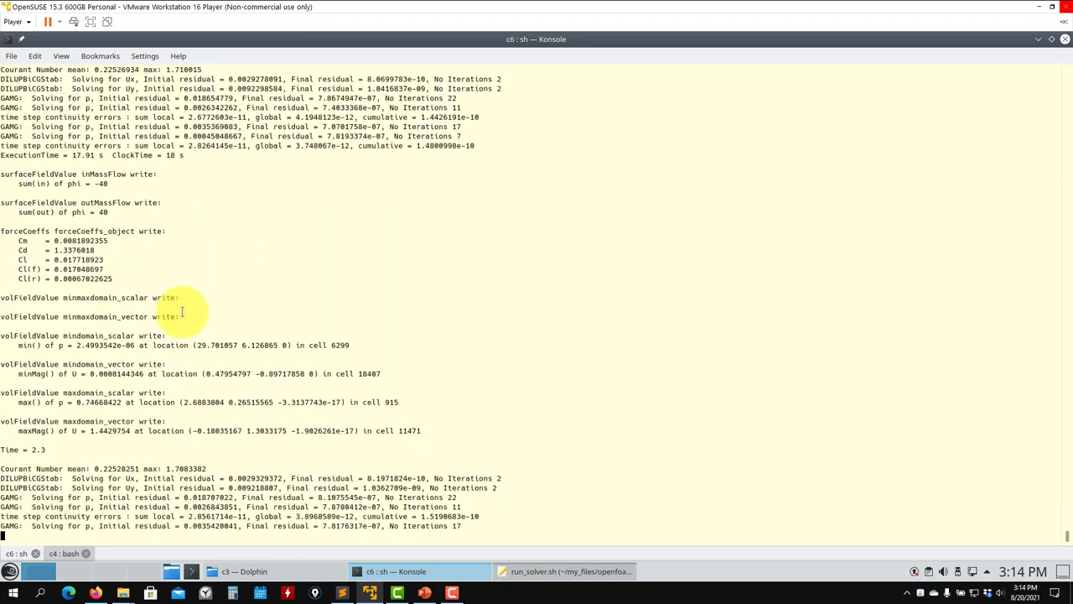
pyautogui.scroll(-3)
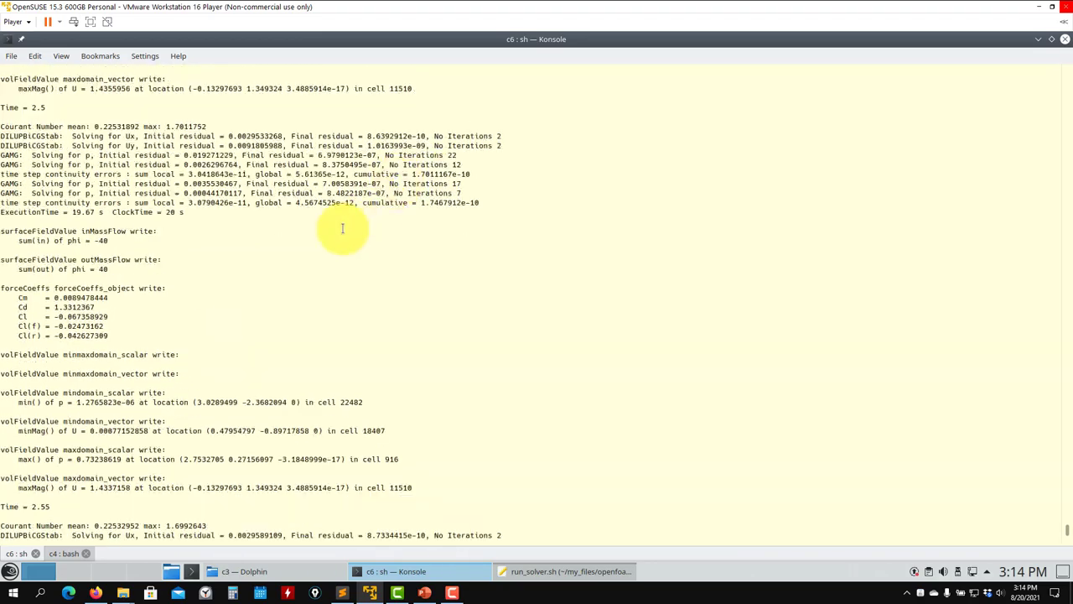
pyautogui.scroll(-3)
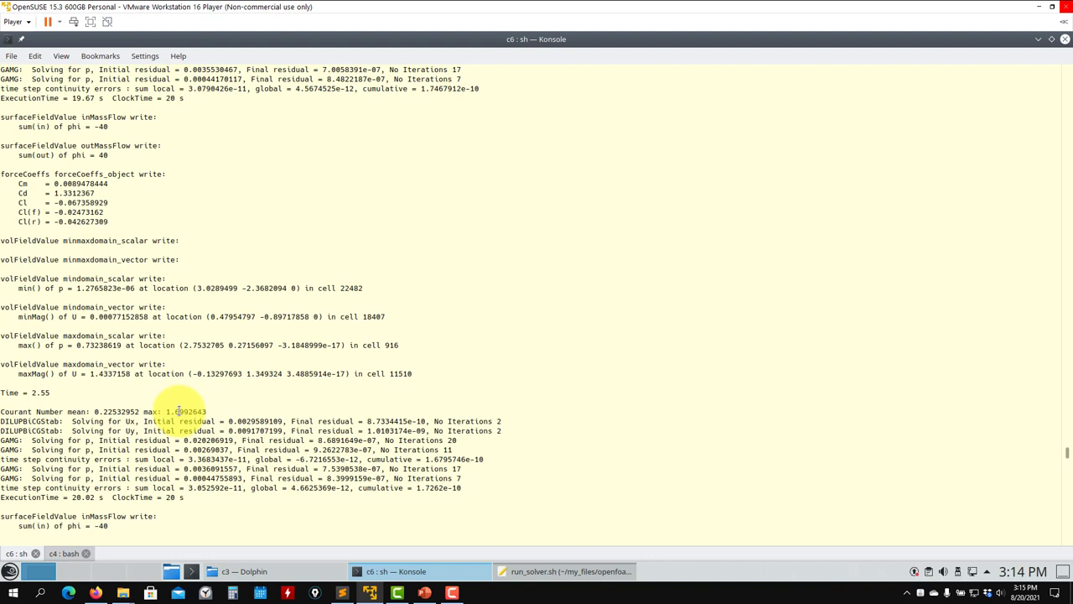
pyautogui.click(533, 571)
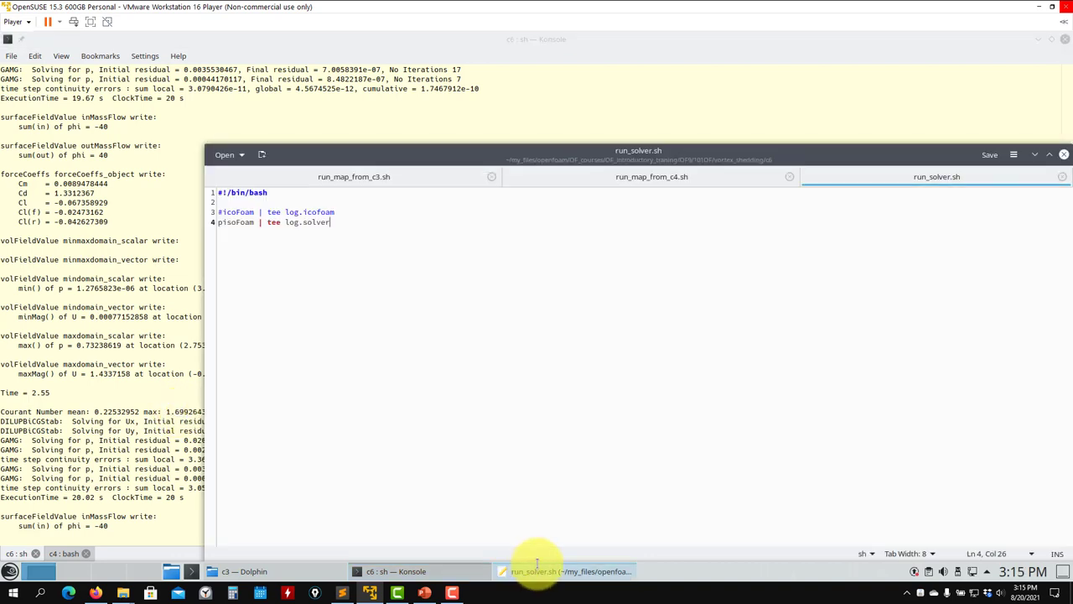
pyautogui.moveTo(573, 196)
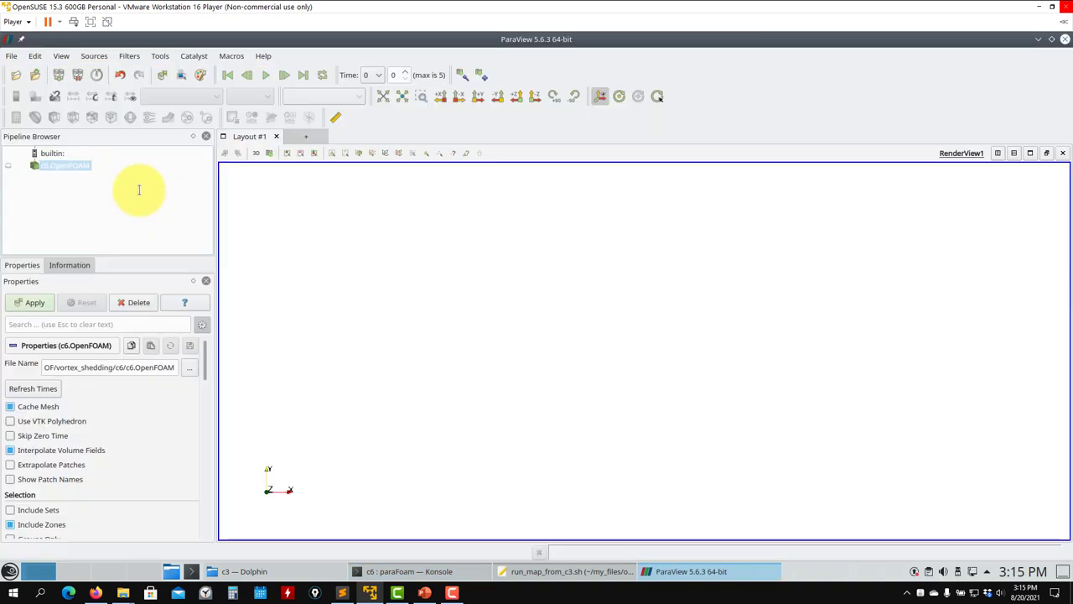
# - Apply the c6 results and play the animation through to final time 5
pyautogui.click(35, 301)
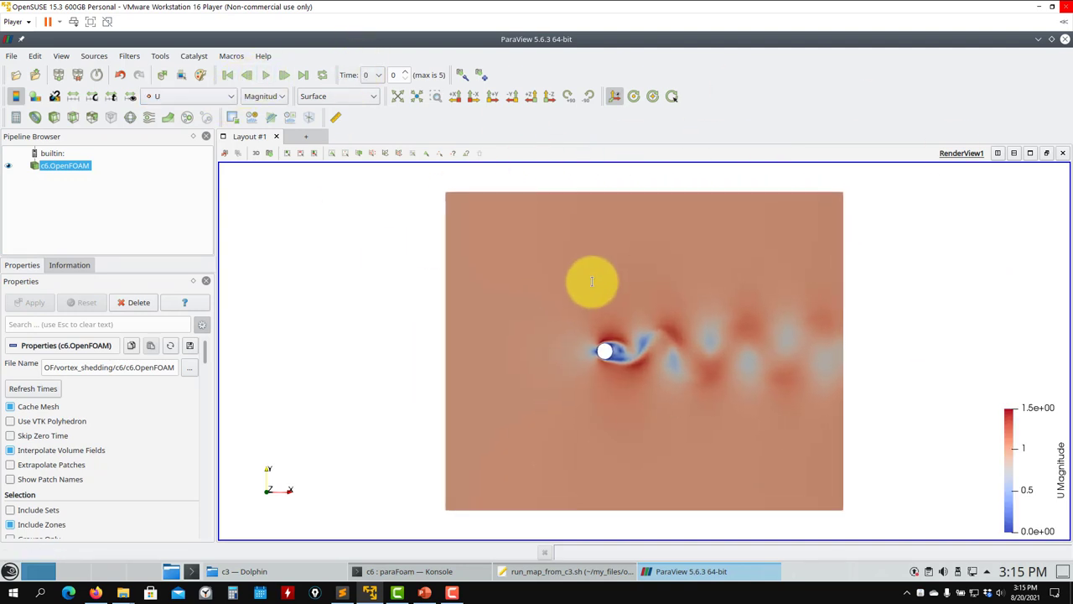
pyautogui.click(284, 75)
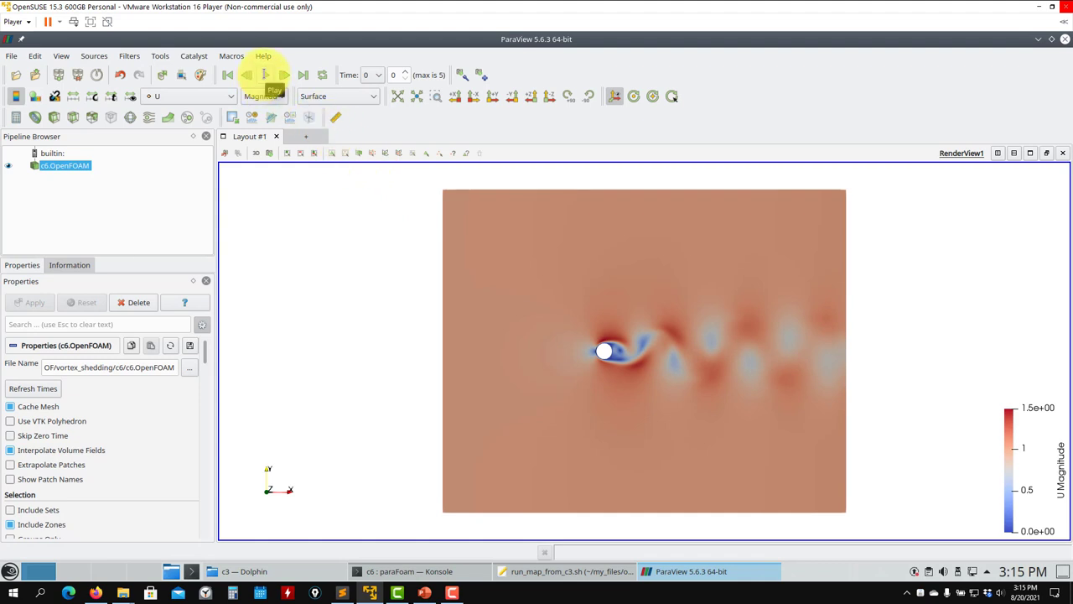
pyautogui.click(284, 75)
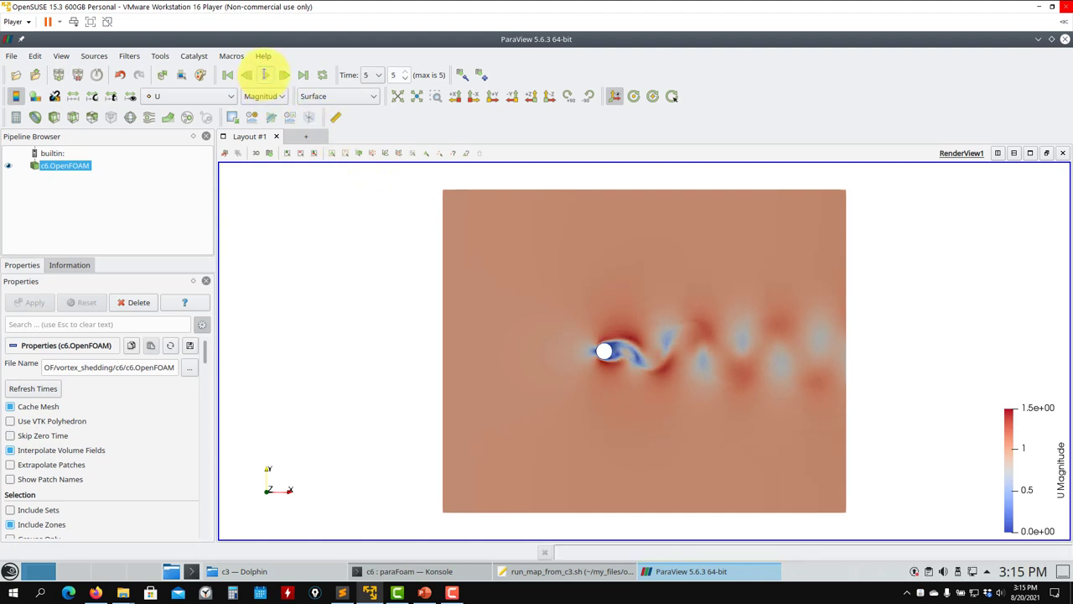